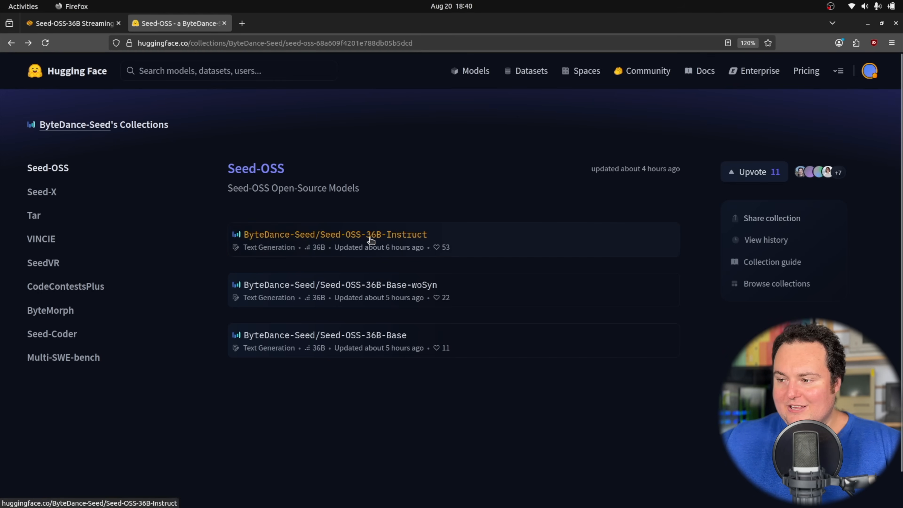
{"action": "mouse_move", "coordinate": [389, 216]}
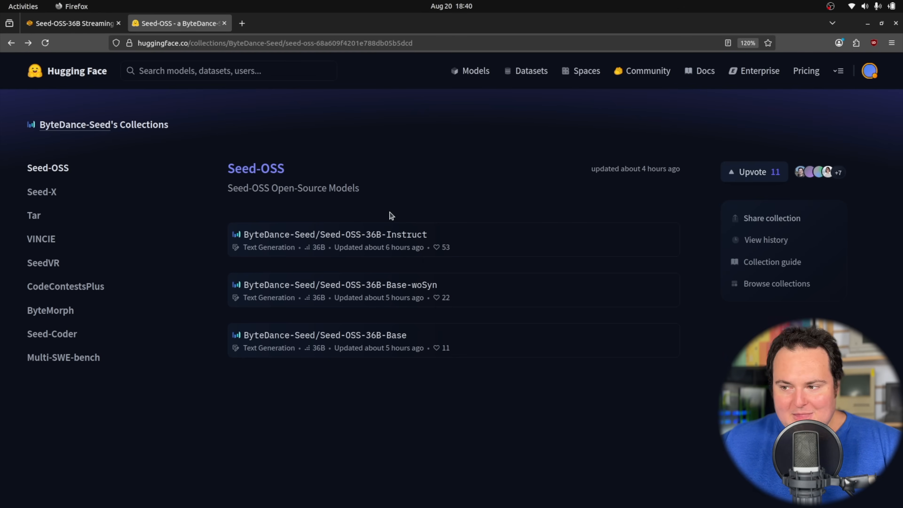
{"action": "mouse_move", "coordinate": [369, 403]}
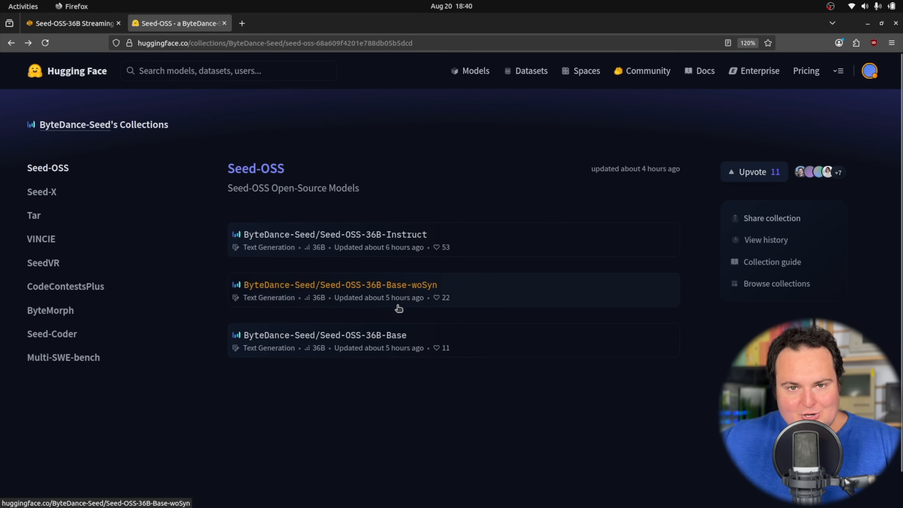
{"action": "mouse_move", "coordinate": [384, 323]}
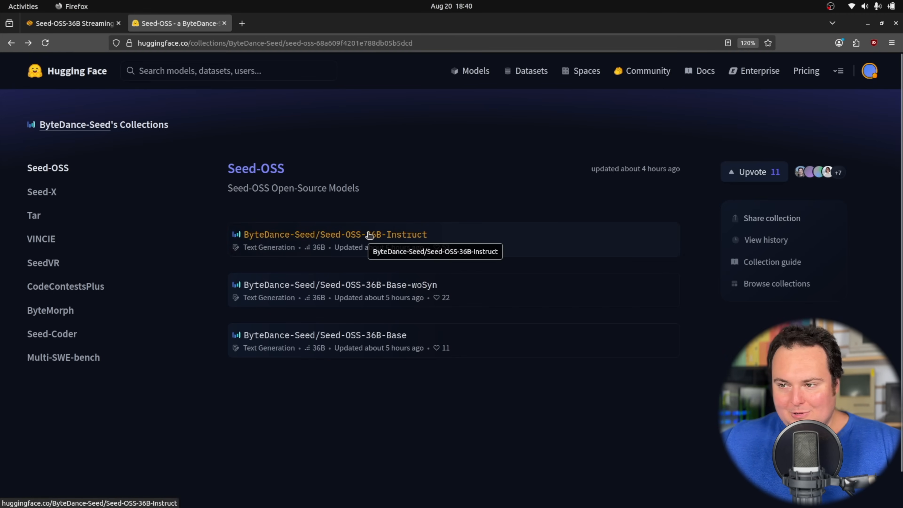
Review the Seed-OSS-36B-Instruct model card's benchmark results, sampling settings and thinking-budget section
{"action": "left_click", "coordinate": [335, 234]}
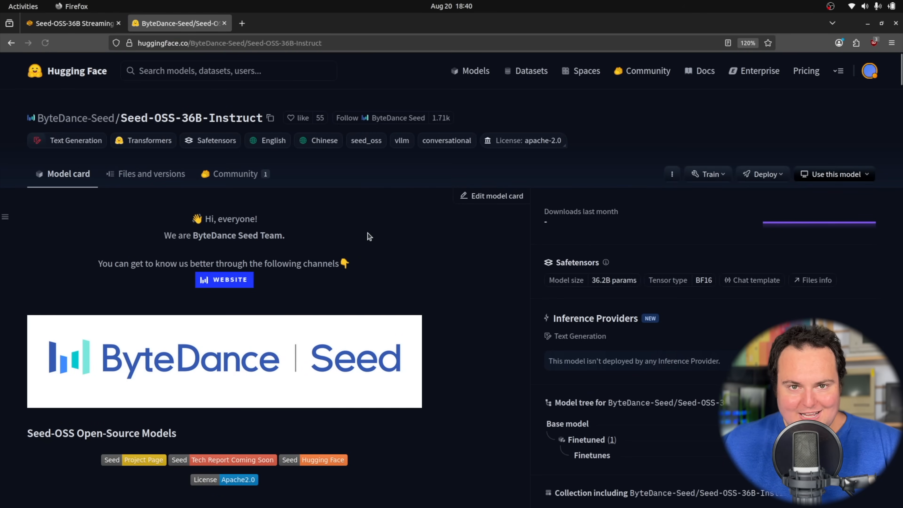
{"action": "scroll", "scroll_direction": "down", "scroll_amount": 3}
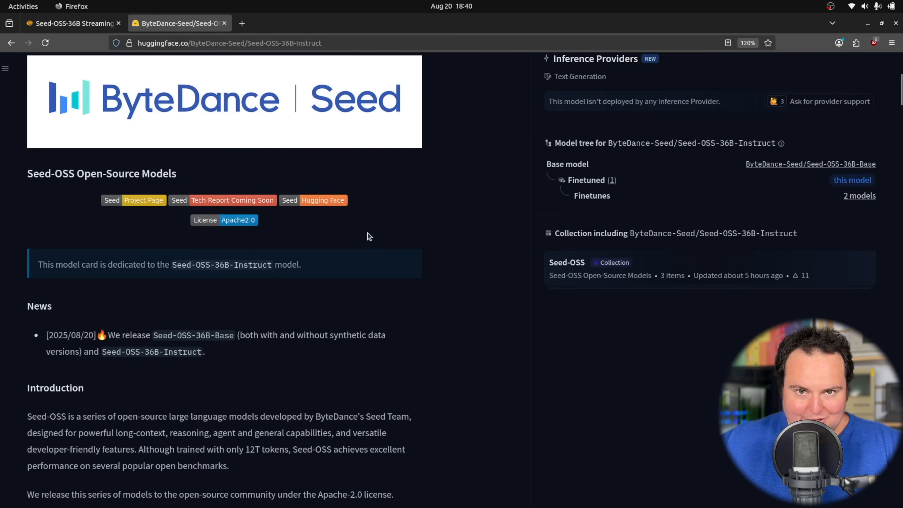
{"action": "scroll", "scroll_direction": "down", "scroll_amount": 3}
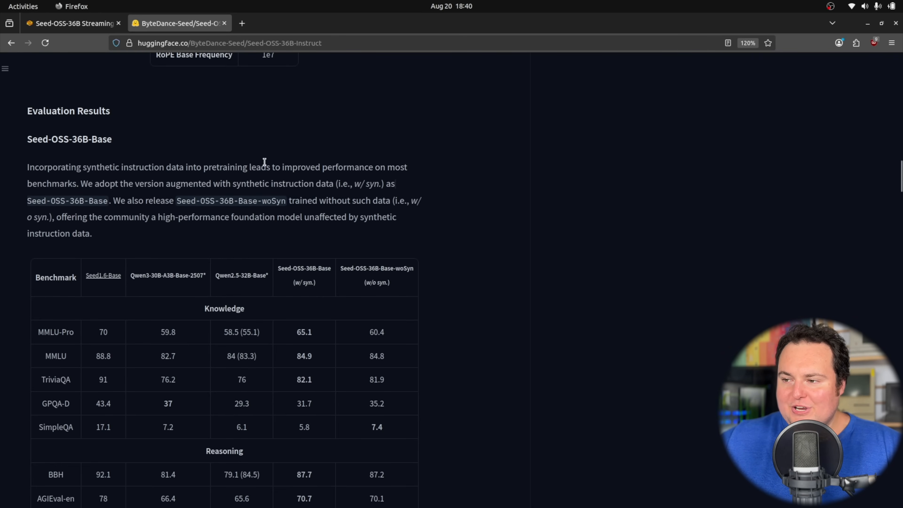
{"action": "mouse_move", "coordinate": [339, 162]}
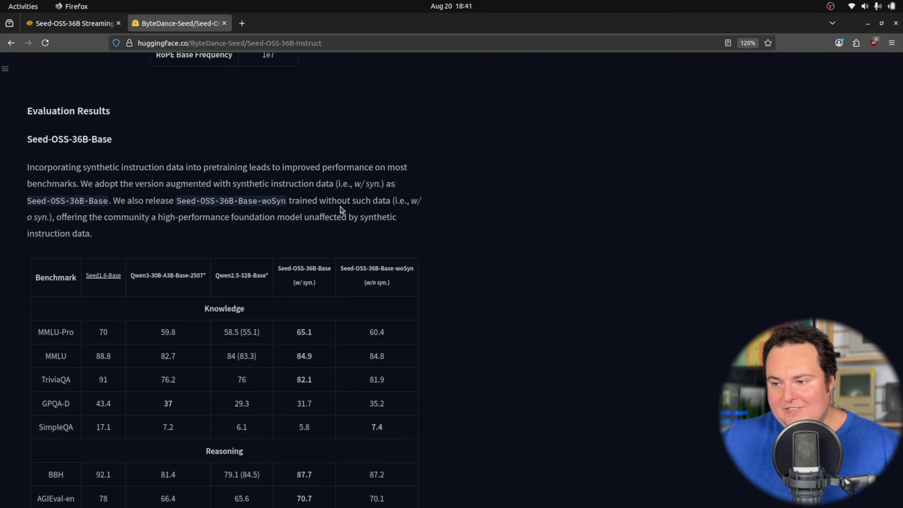
{"action": "scroll", "scroll_direction": "down", "scroll_amount": 3}
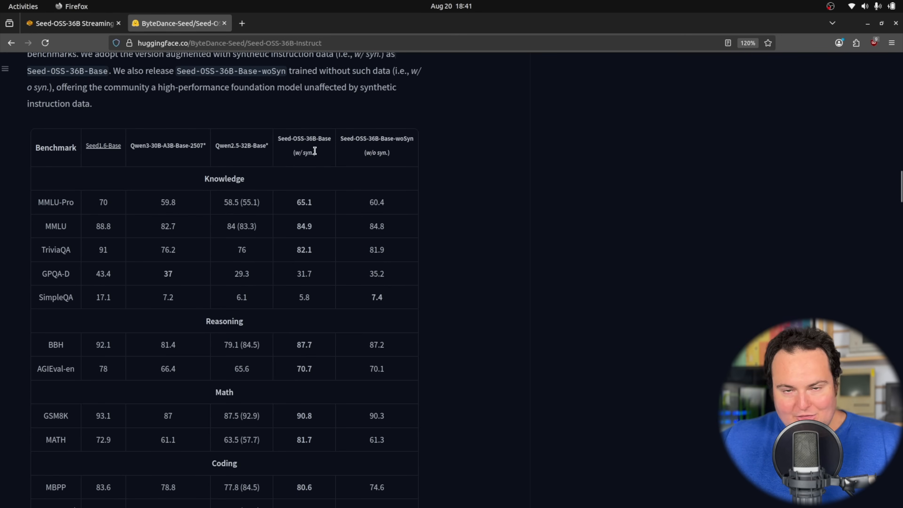
{"action": "scroll", "scroll_direction": "down", "scroll_amount": 3}
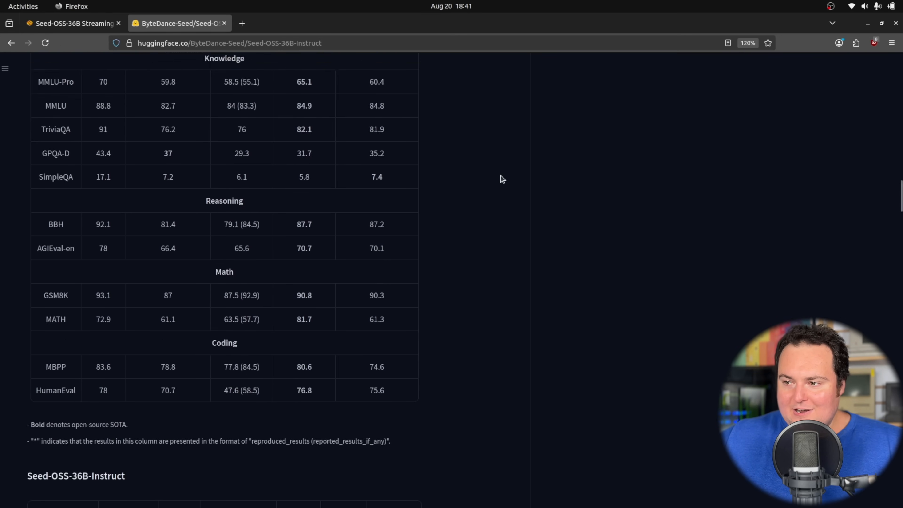
{"action": "scroll", "scroll_direction": "down", "scroll_amount": 3}
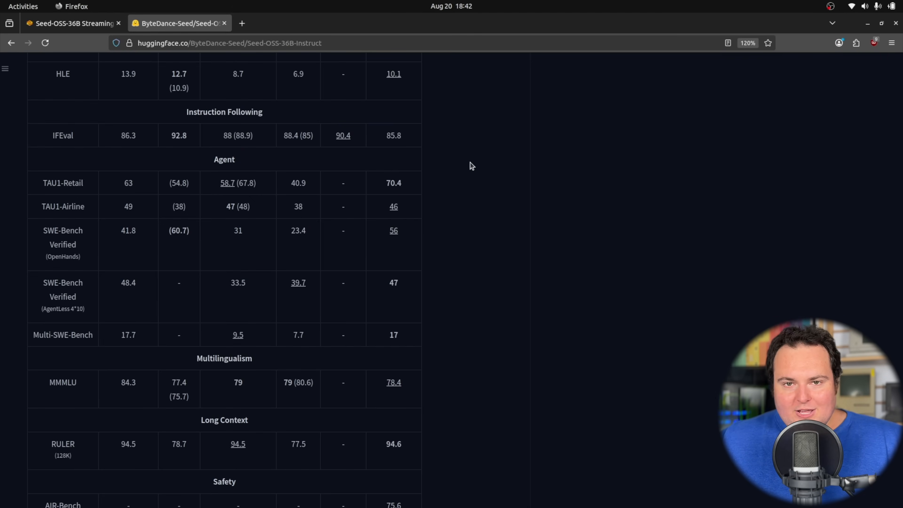
{"action": "scroll", "scroll_direction": "down", "scroll_amount": 3}
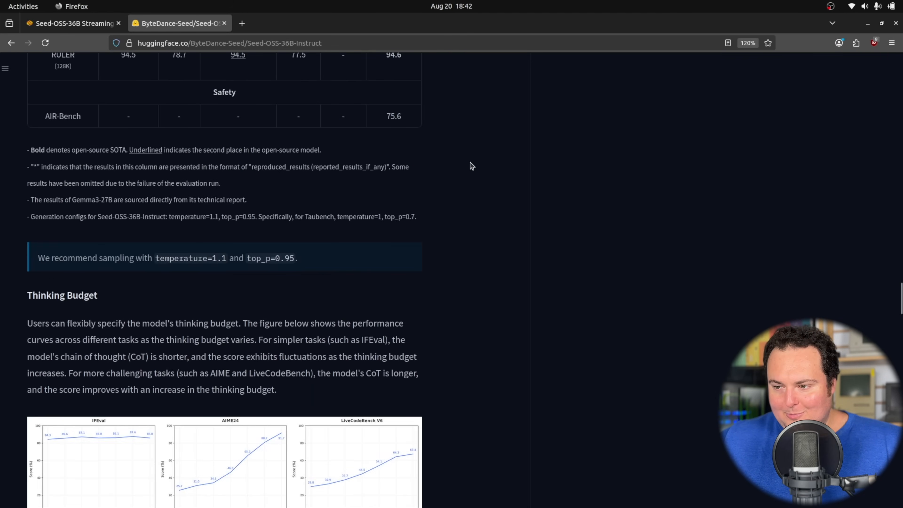
{"action": "scroll", "scroll_direction": "down", "scroll_amount": 3}
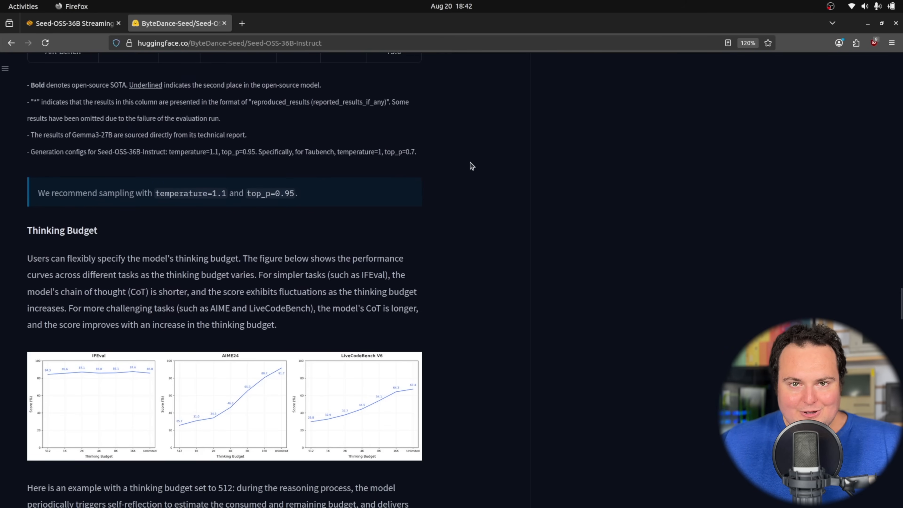
Glance at the local Seed-OSS-36B chat tab and return to the model card
{"action": "left_click", "coordinate": [70, 23]}
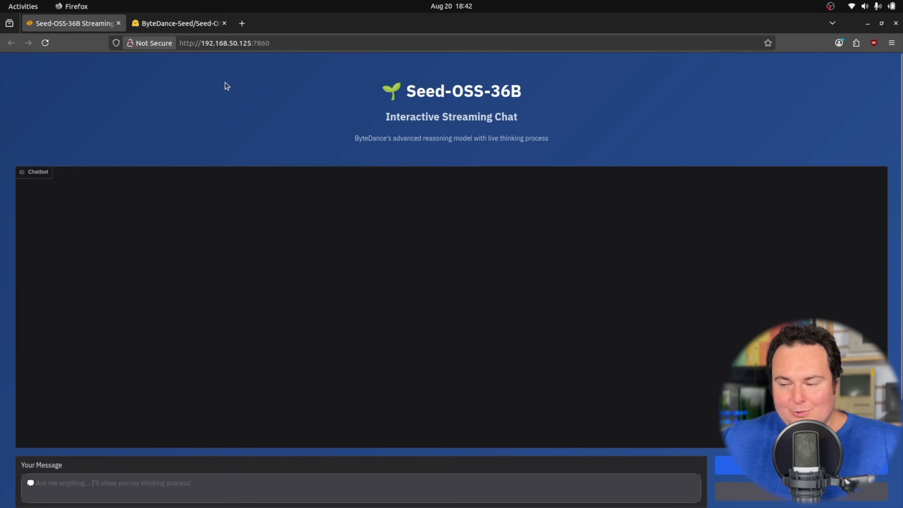
{"action": "left_click", "coordinate": [179, 23]}
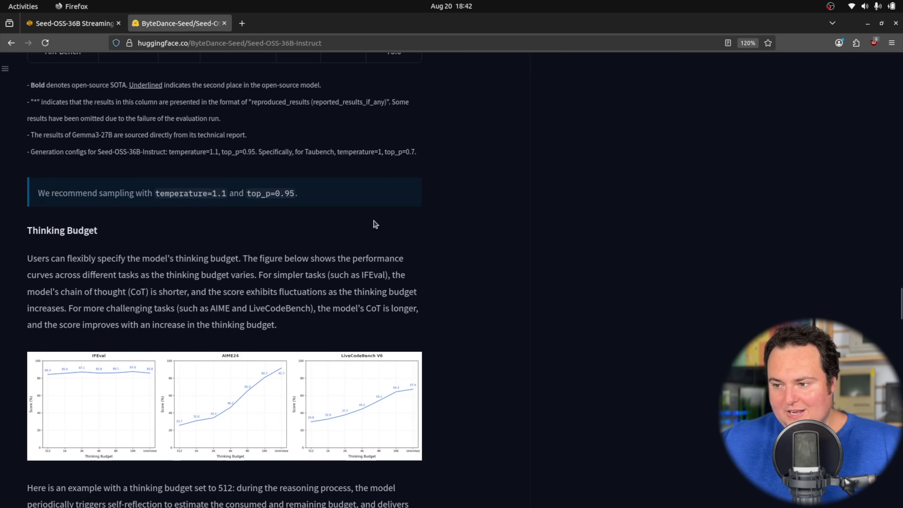
{"action": "scroll", "scroll_direction": "down", "scroll_amount": 3}
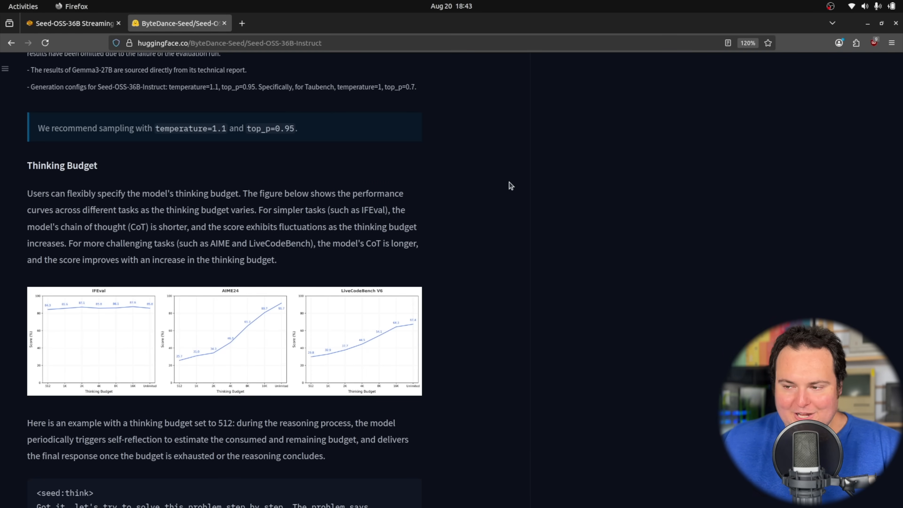
{"action": "scroll", "scroll_direction": "down", "scroll_amount": 3}
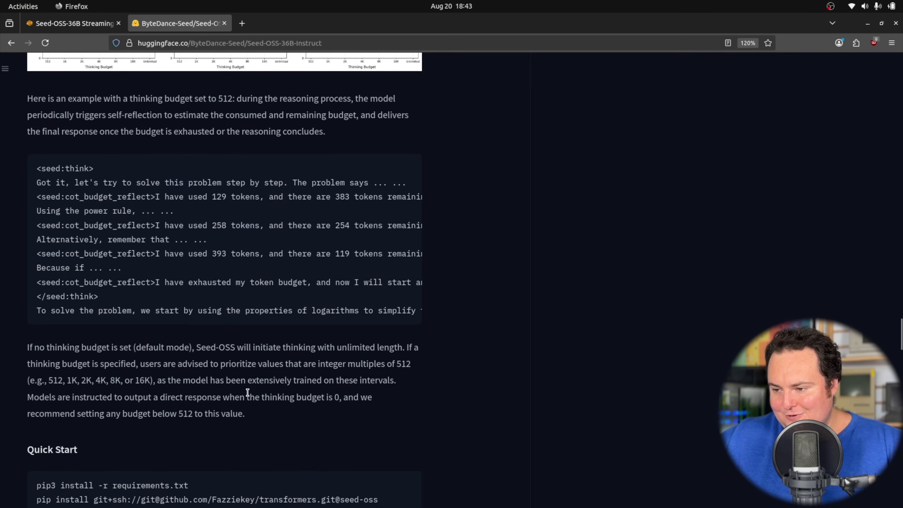
{"action": "mouse_move", "coordinate": [172, 415]}
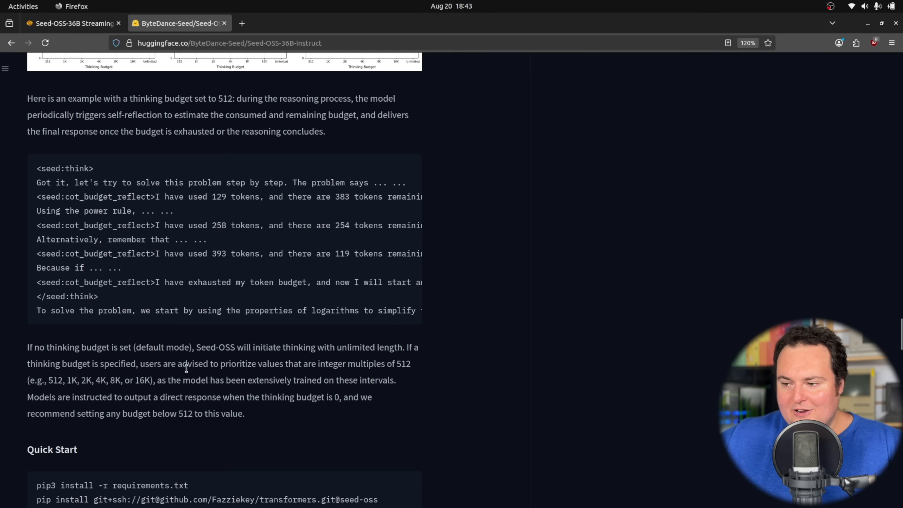
{"action": "left_click_drag", "start_coordinate": [178, 364], "coordinate": [369, 364]}
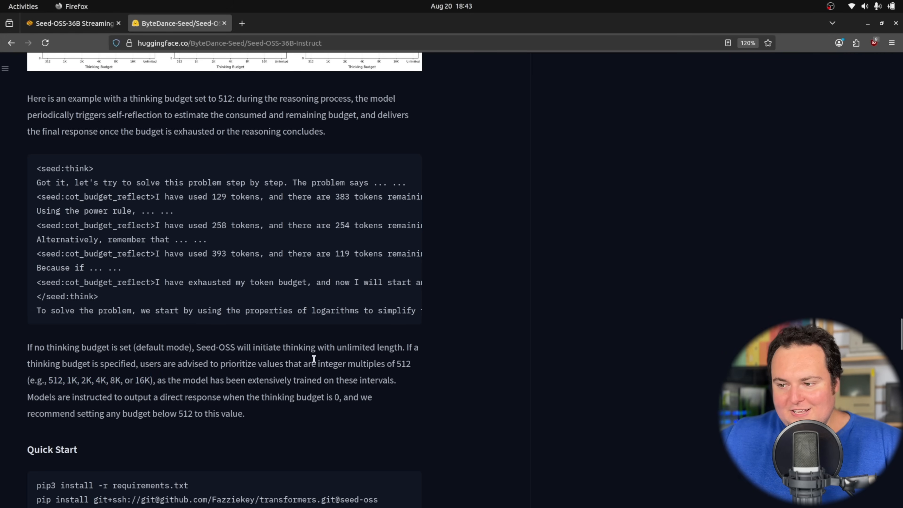
{"action": "scroll", "scroll_direction": "down", "scroll_amount": 3}
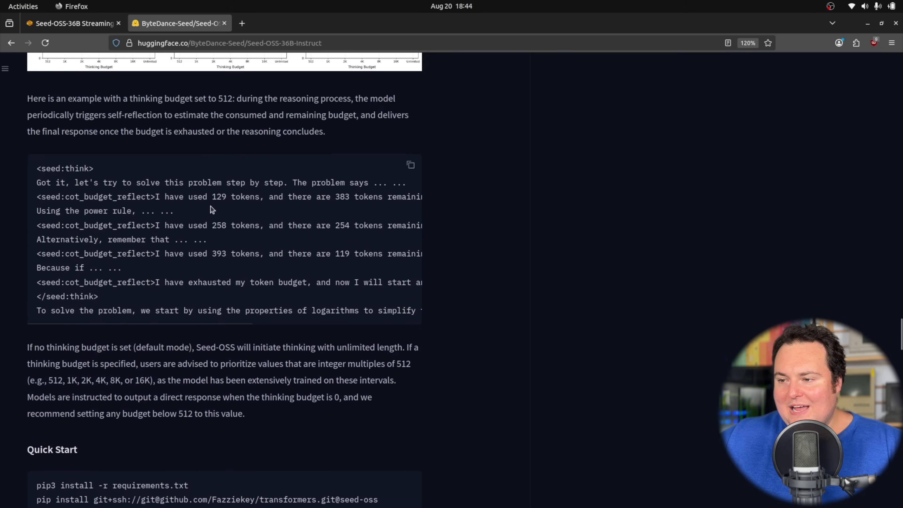
{"action": "mouse_move", "coordinate": [188, 219]}
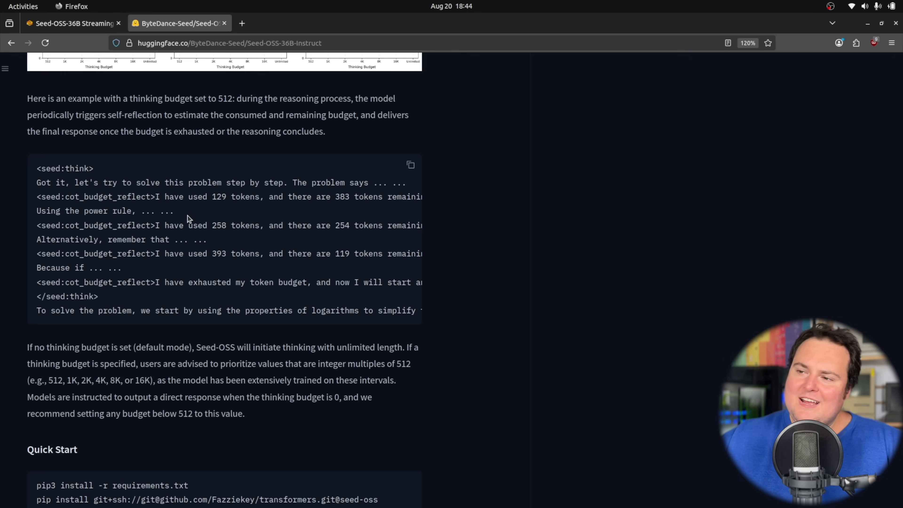
{"action": "scroll", "scroll_direction": "down", "scroll_amount": 3}
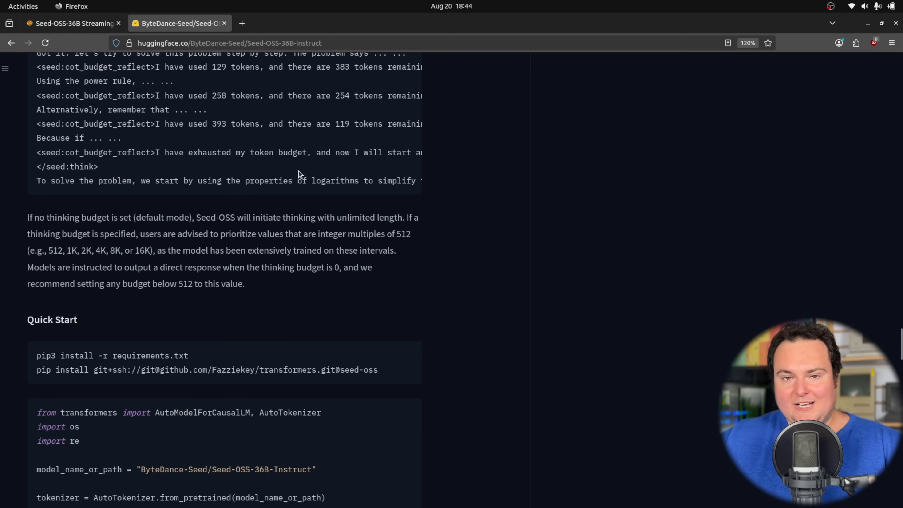
{"action": "scroll", "scroll_direction": "down", "scroll_amount": 3}
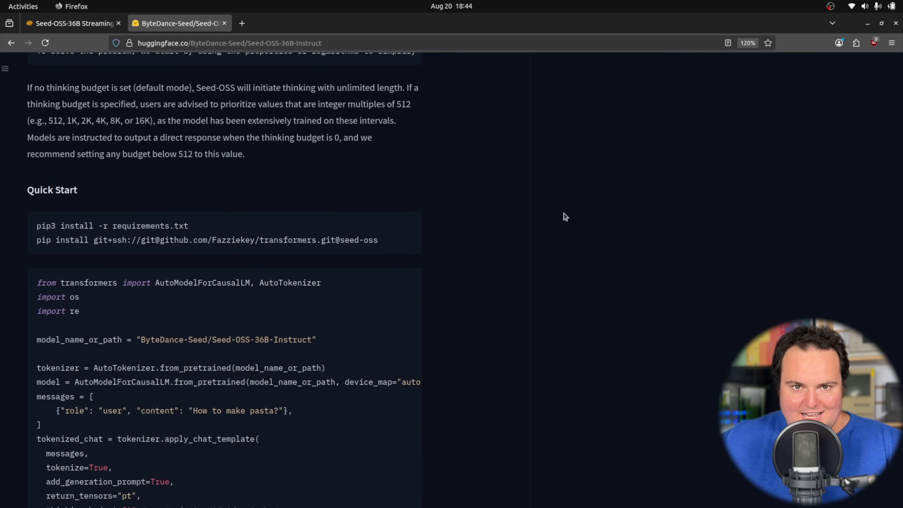
{"action": "scroll", "scroll_direction": "down", "scroll_amount": 3}
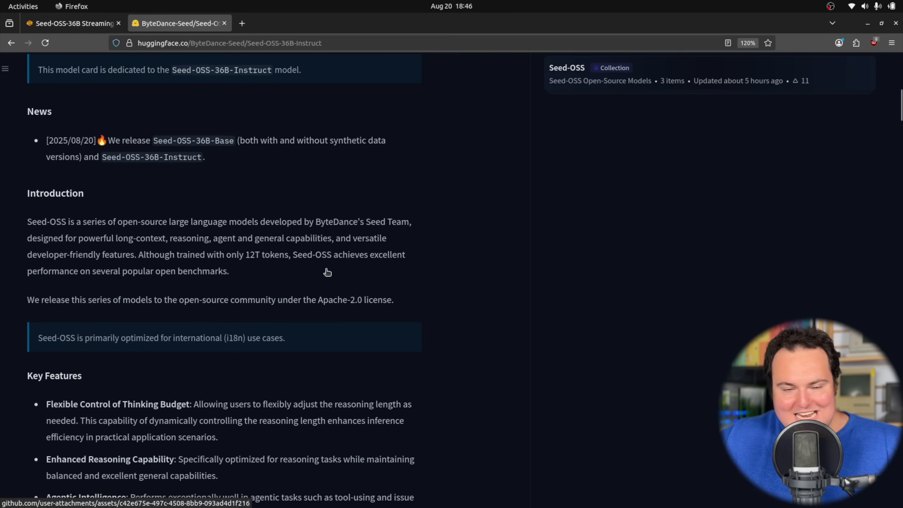
{"action": "scroll", "scroll_direction": "down", "scroll_amount": 3}
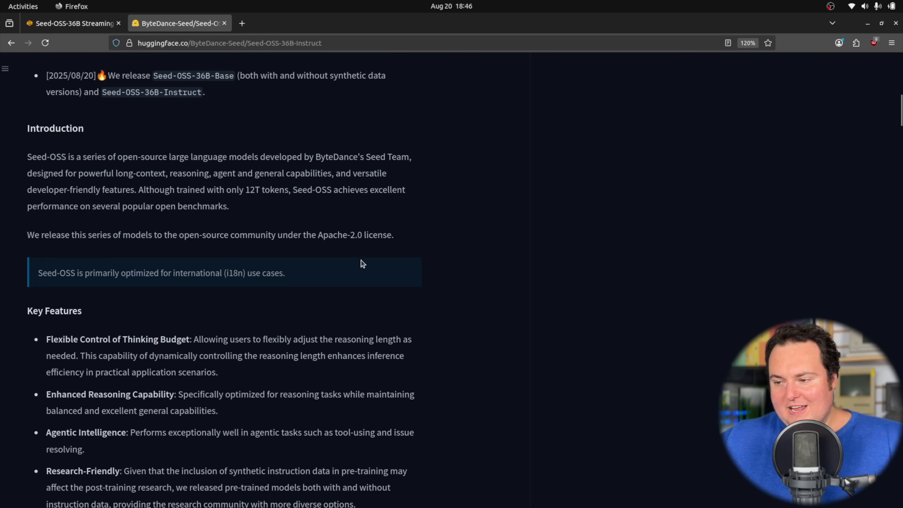
{"action": "scroll", "scroll_direction": "down", "scroll_amount": 3}
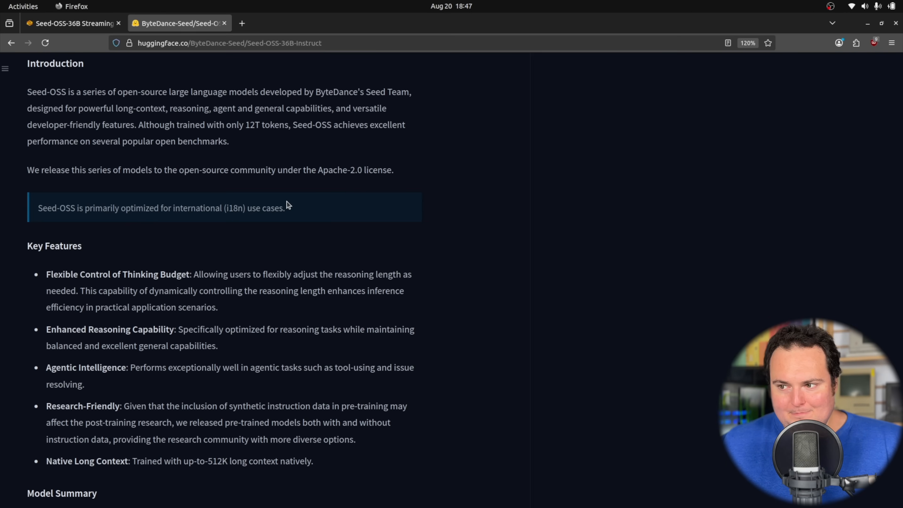
{"action": "scroll", "scroll_direction": "down", "scroll_amount": 3}
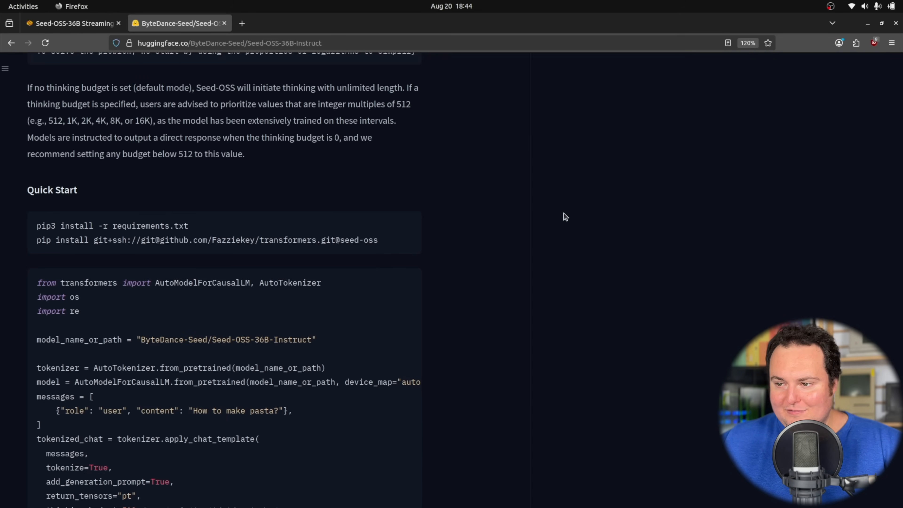
Bring the Quantization Examples with 8-bit and 4-bit commands into view and clear the 4-bit highlight
{"action": "scroll", "scroll_direction": "down", "scroll_amount": 3}
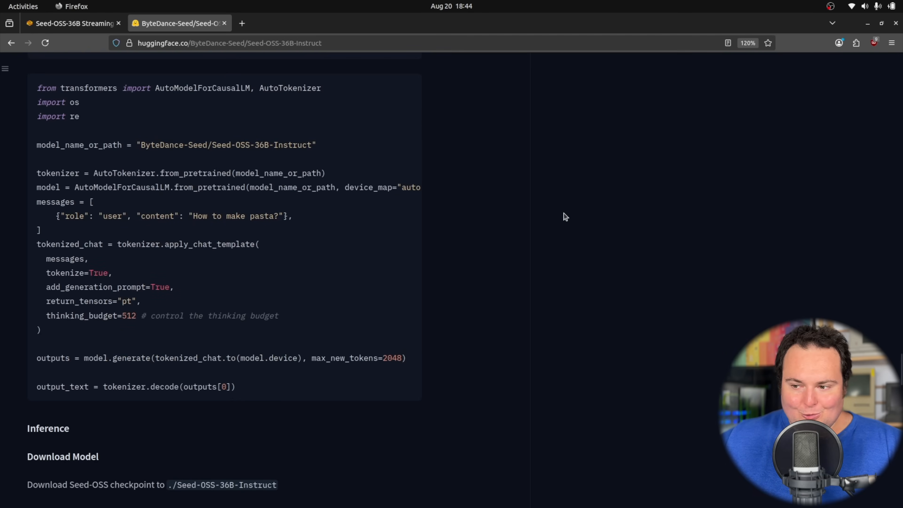
{"action": "scroll", "scroll_direction": "down", "scroll_amount": 3}
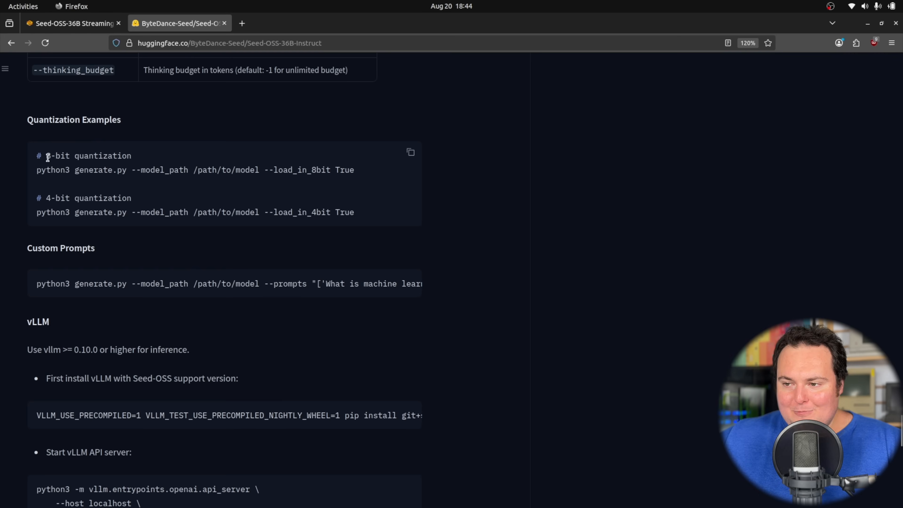
{"action": "mouse_move", "coordinate": [157, 161]}
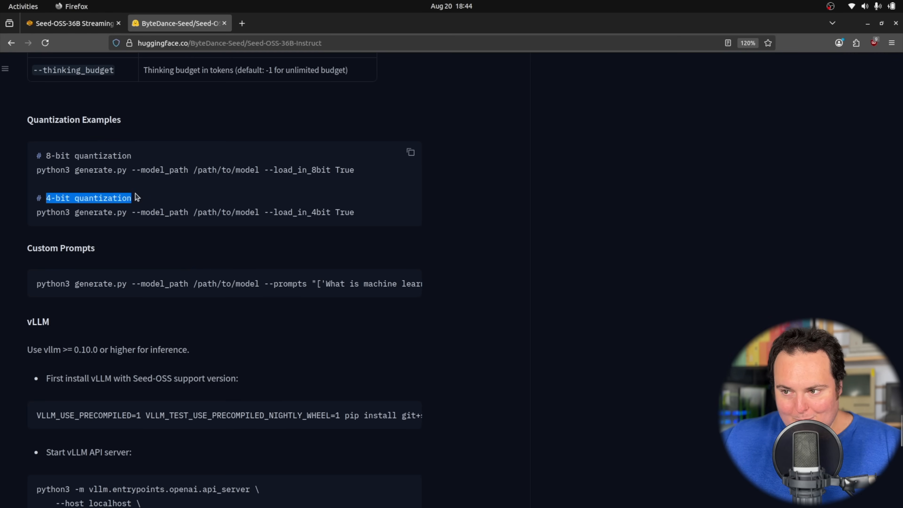
{"action": "left_click", "coordinate": [146, 188]}
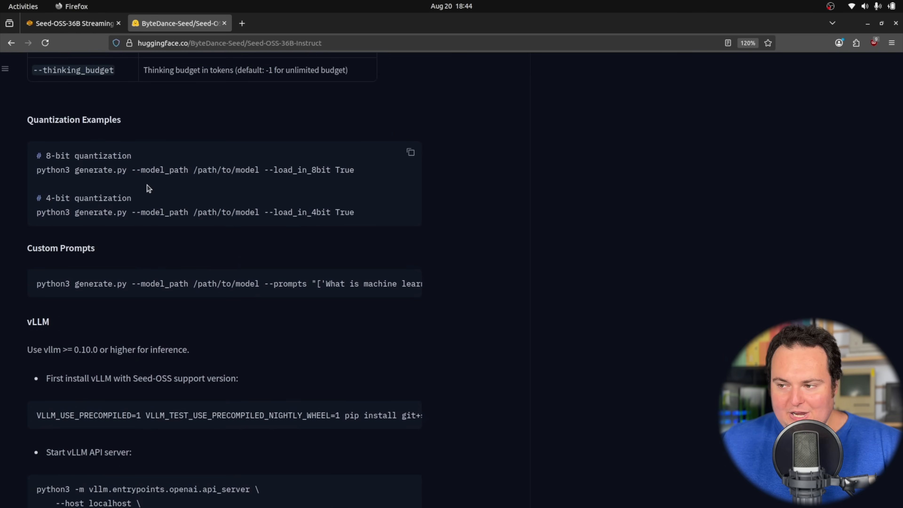
{"action": "mouse_move", "coordinate": [148, 193]}
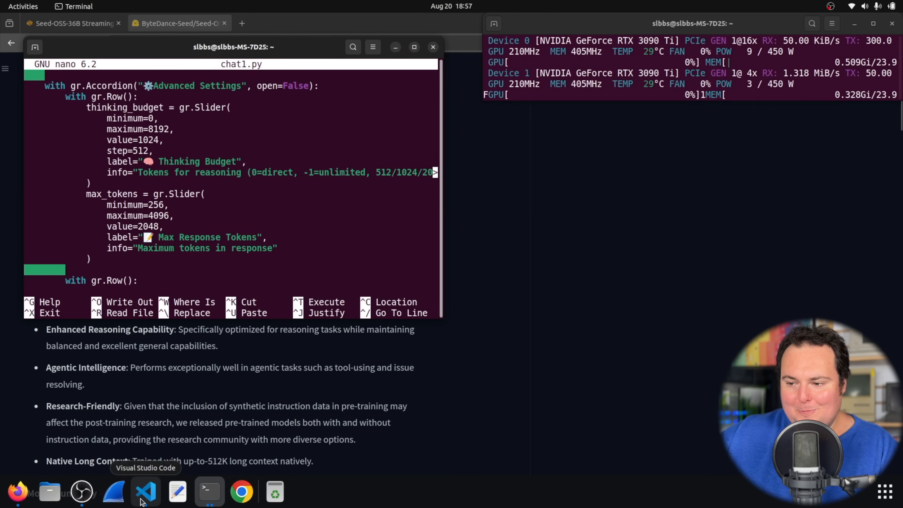
Raise the Max Response Tokens slider maximum in chat1.py from 4096 to 32768
{"action": "left_click", "coordinate": [146, 491]}
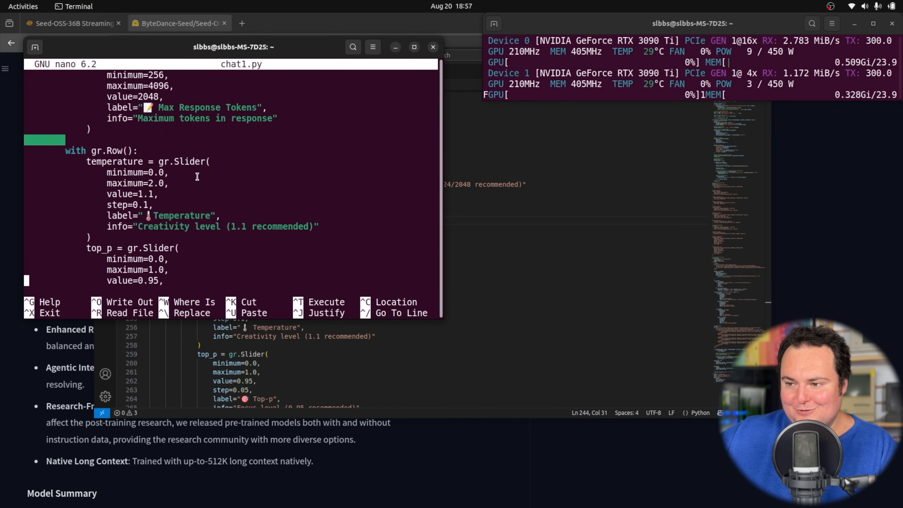
{"action": "scroll", "scroll_direction": "down", "scroll_amount": 3}
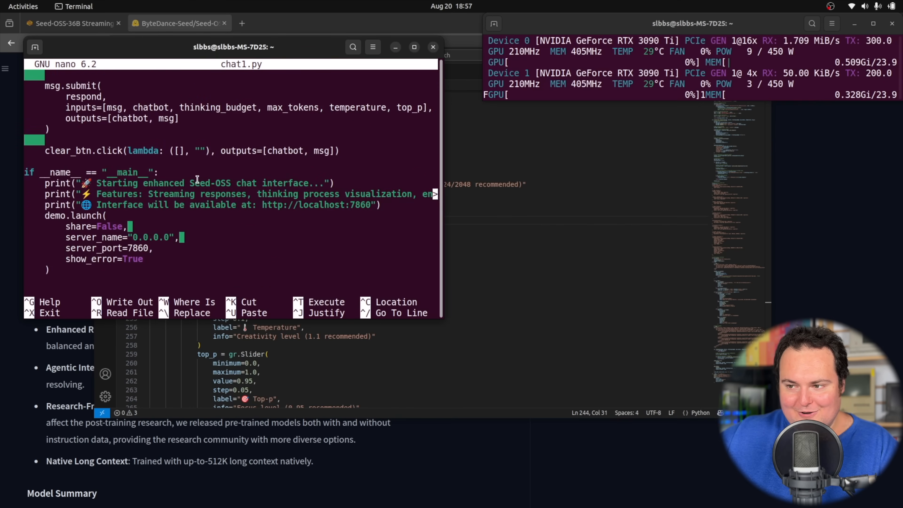
{"action": "scroll", "scroll_direction": "down", "scroll_amount": 3}
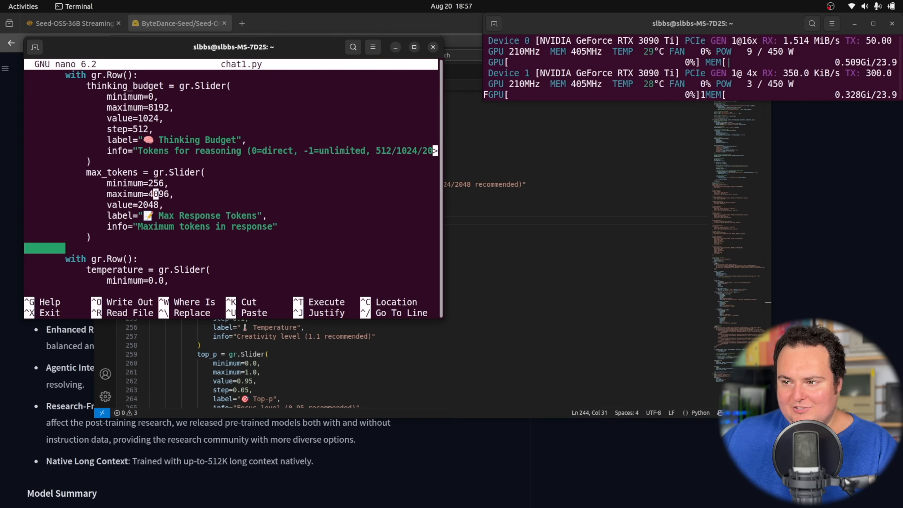
{"action": "type", "text": "32768"}
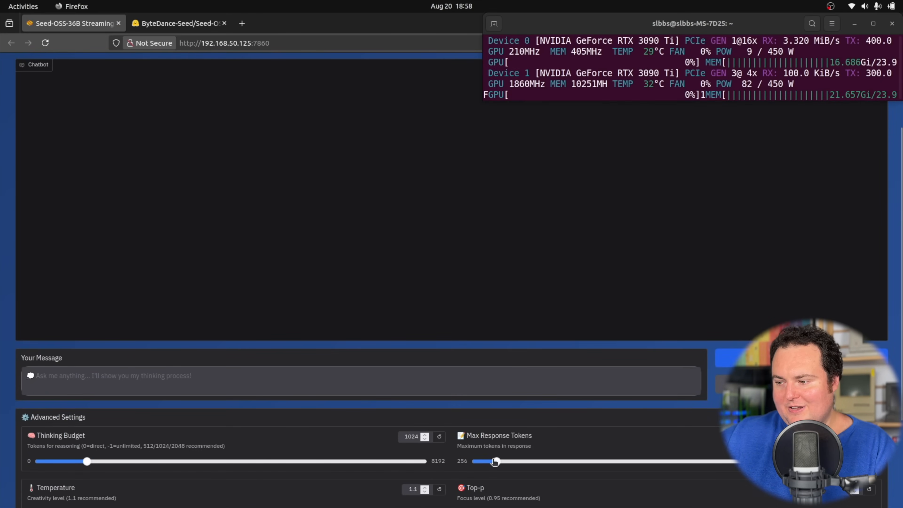
Raise the Max Response Tokens limit and read through the model's BrowserOS desktop reply
{"action": "left_click_drag", "start_coordinate": [495, 461], "coordinate": [732, 460]}
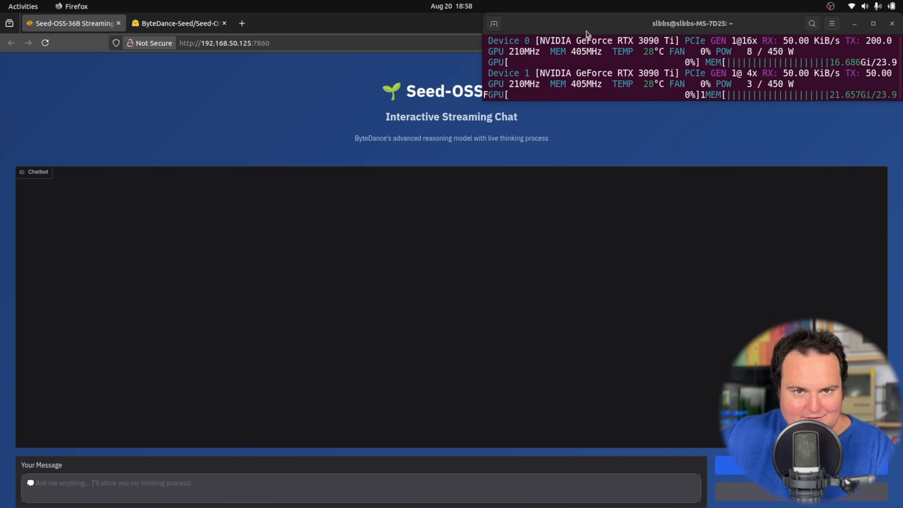
{"action": "scroll", "scroll_direction": "down", "scroll_amount": 3}
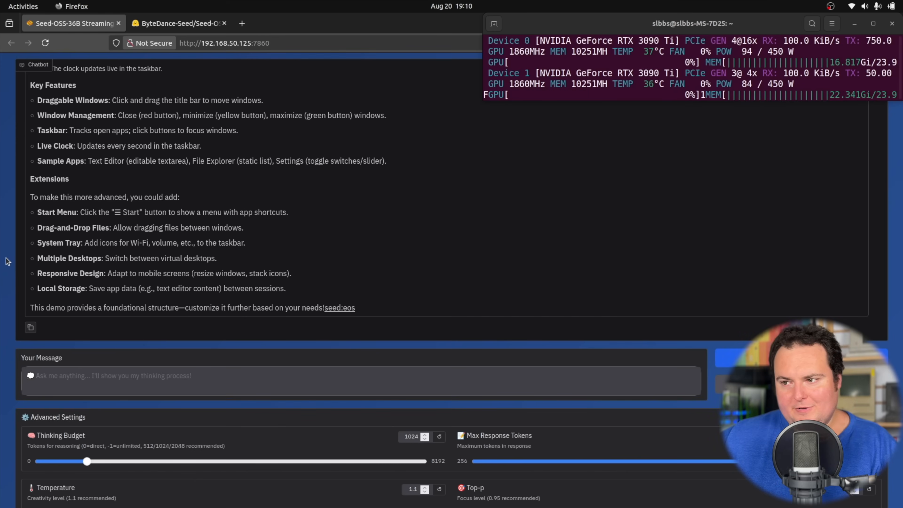
{"action": "mouse_move", "coordinate": [444, 279]}
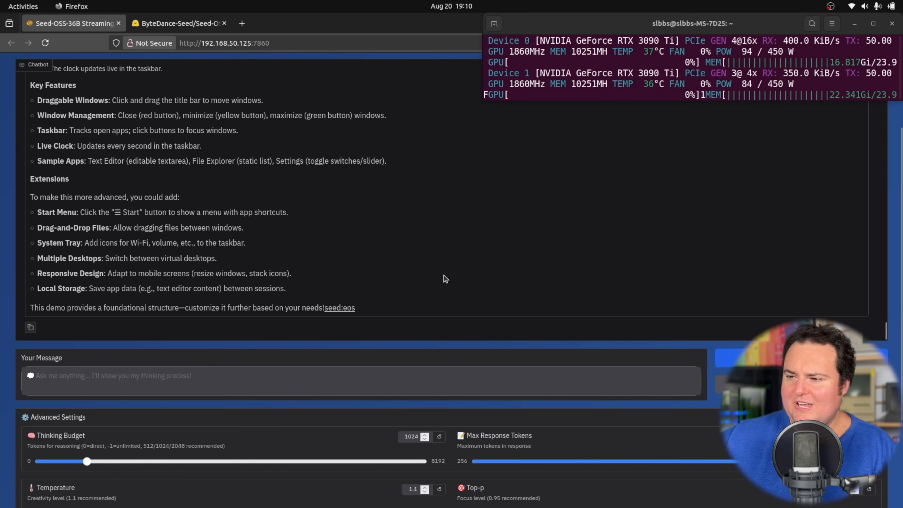
{"action": "scroll", "scroll_direction": "down", "scroll_amount": 3}
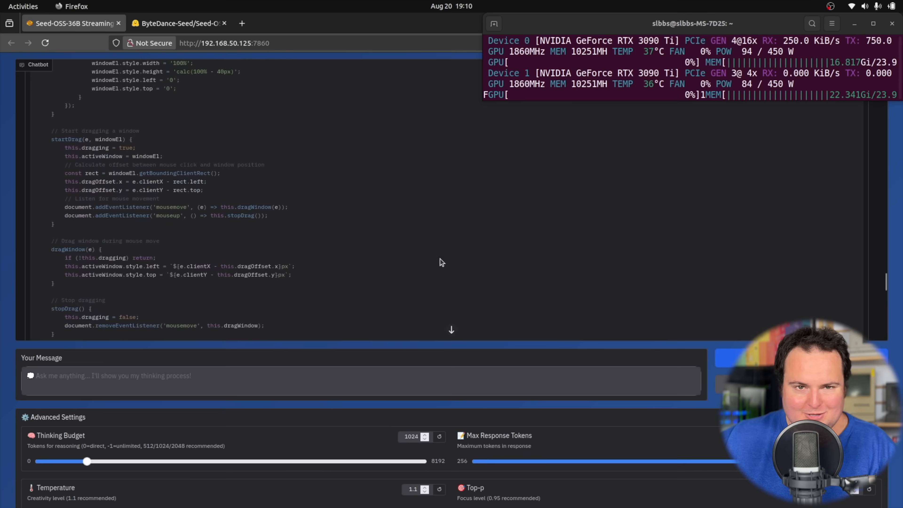
{"action": "scroll", "scroll_direction": "down", "scroll_amount": 3}
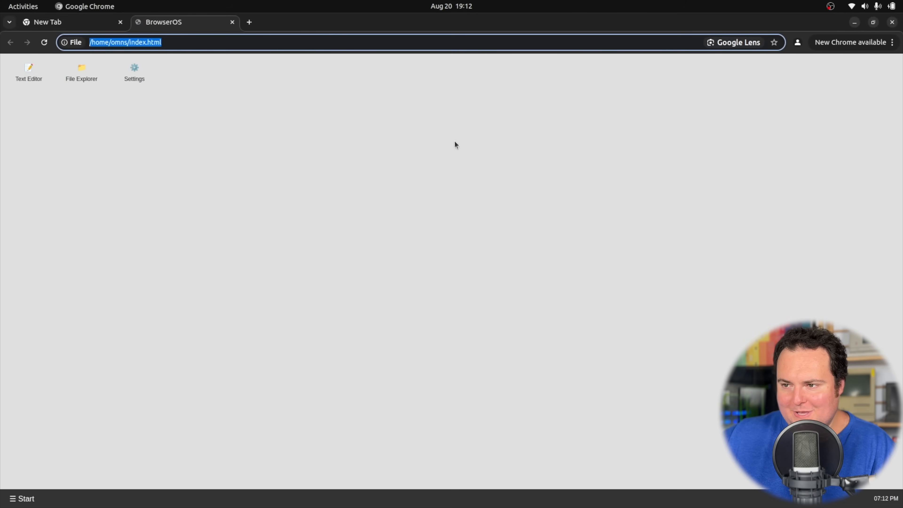
{"action": "mouse_move", "coordinate": [396, 167]}
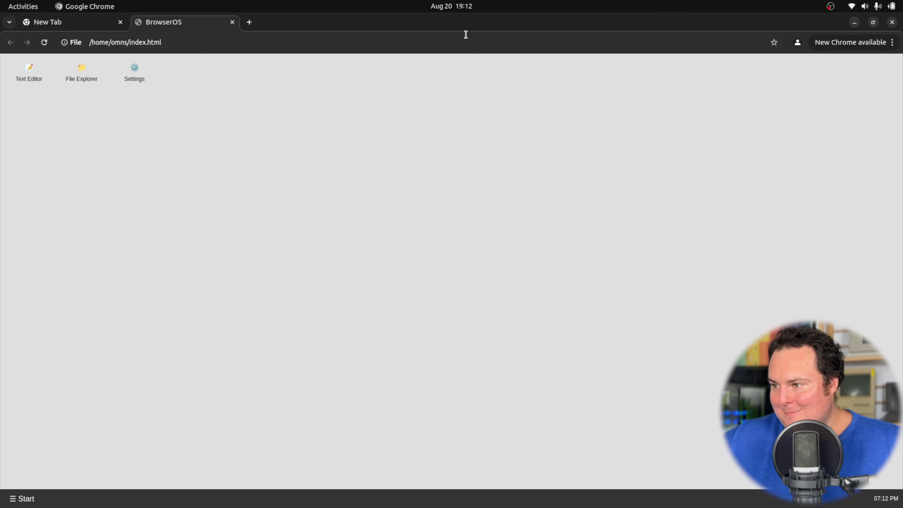
{"action": "mouse_move", "coordinate": [349, 213]}
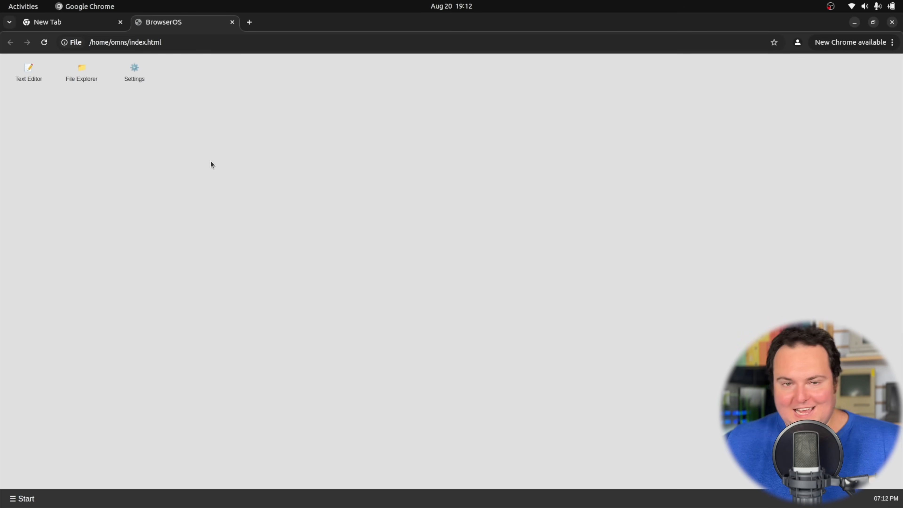
{"action": "mouse_move", "coordinate": [232, 195]}
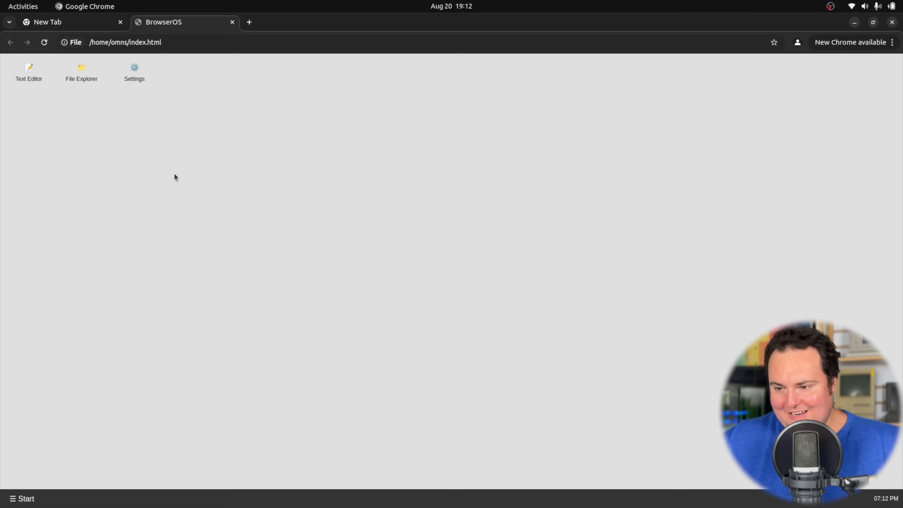
{"action": "mouse_move", "coordinate": [170, 180]}
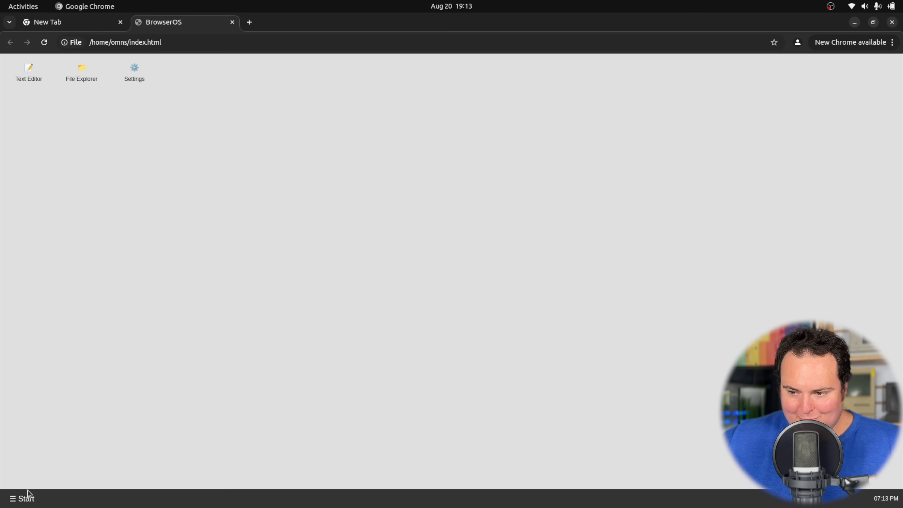
{"action": "mouse_move", "coordinate": [122, 411]}
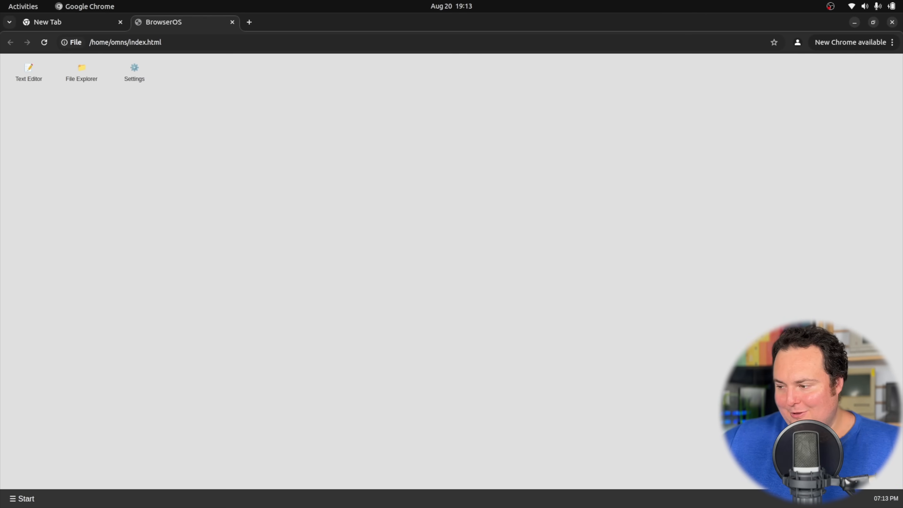
{"action": "mouse_move", "coordinate": [131, 192]}
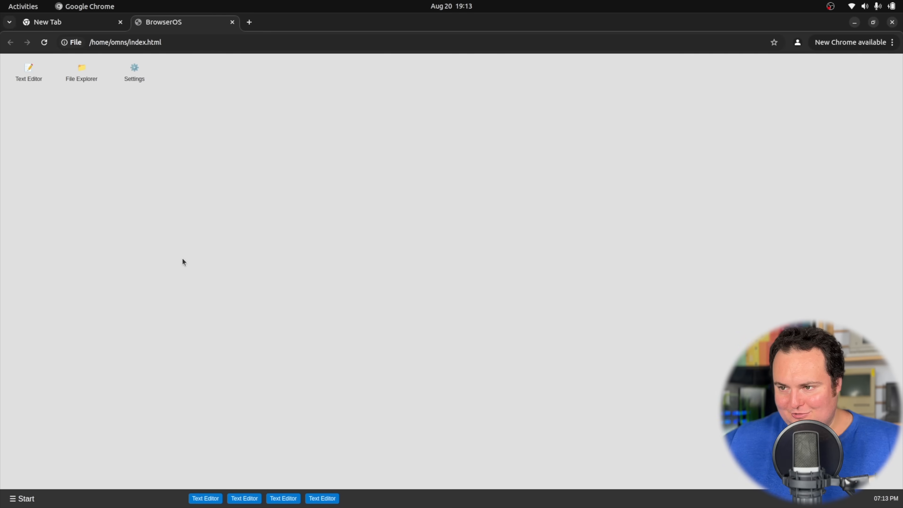
Launch another BrowserOS desktop app and test the taskbar button for window focus
{"action": "double_click", "coordinate": [82, 69]}
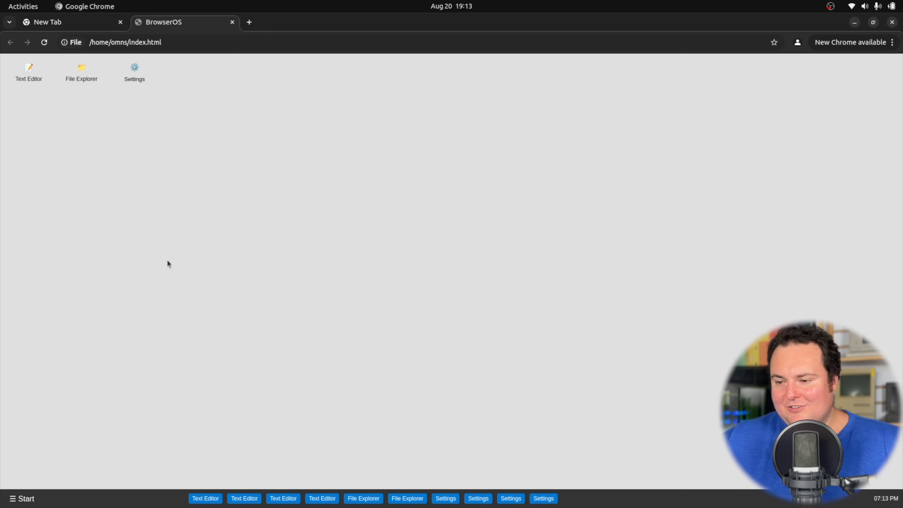
{"action": "left_click", "coordinate": [44, 42]}
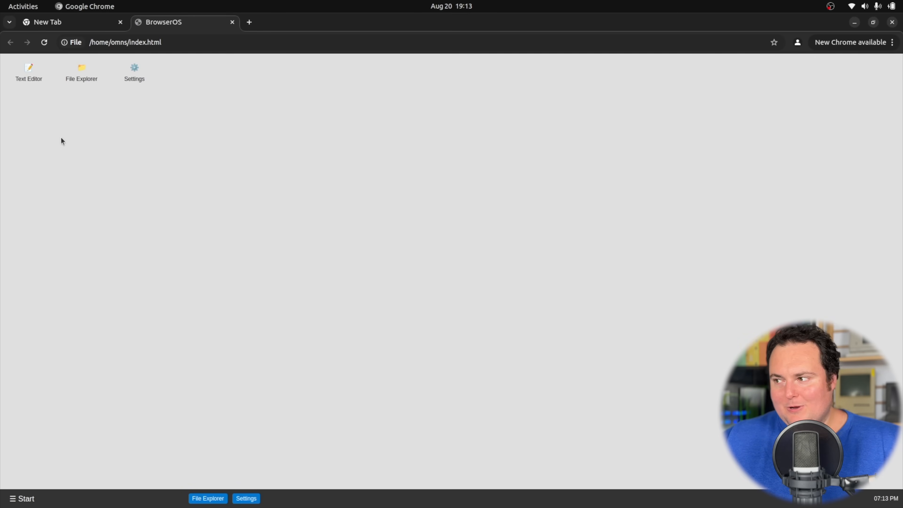
{"action": "mouse_move", "coordinate": [101, 92]}
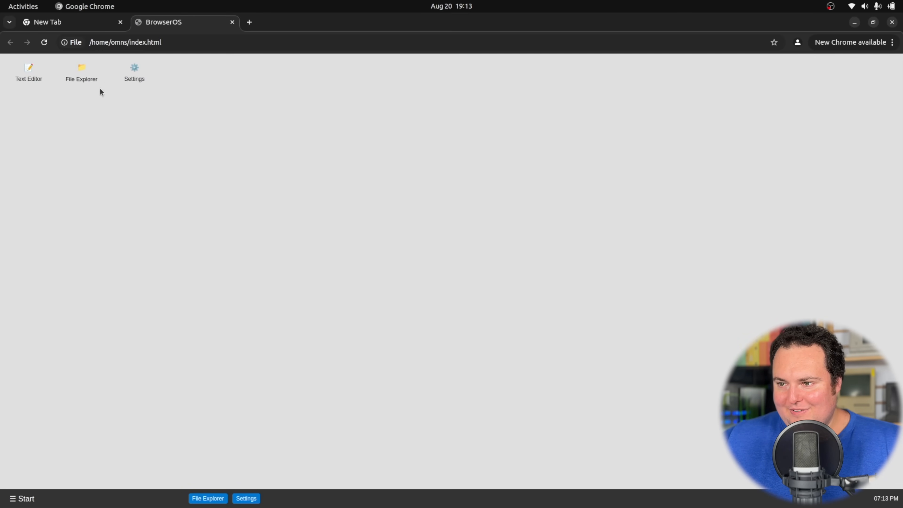
{"action": "mouse_move", "coordinate": [25, 484]}
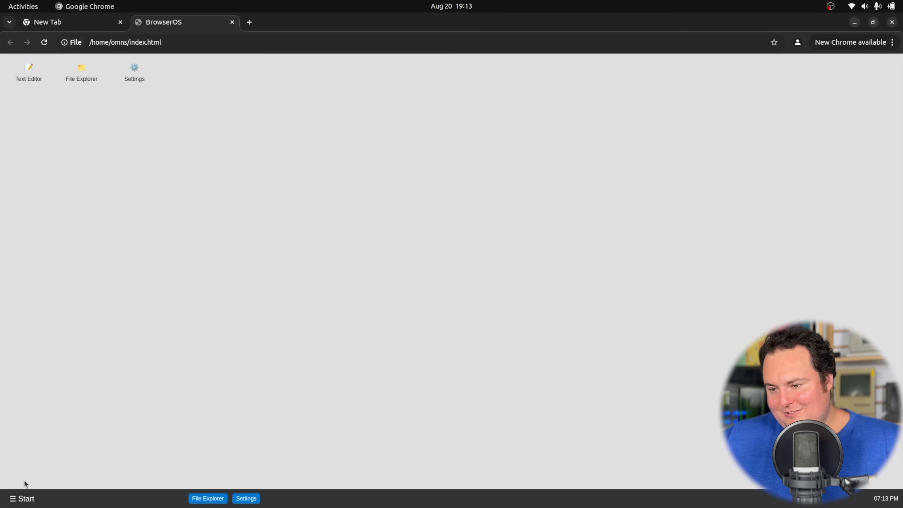
{"action": "mouse_move", "coordinate": [249, 300]}
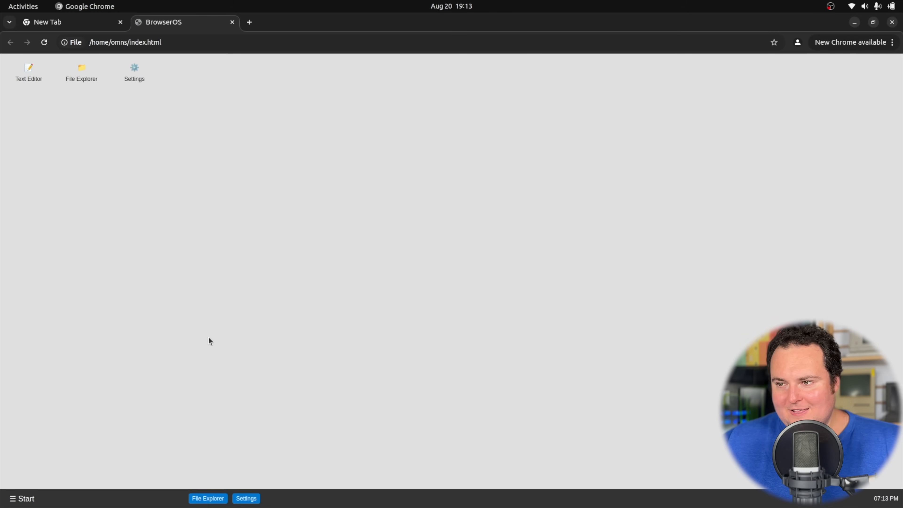
{"action": "mouse_move", "coordinate": [80, 490]}
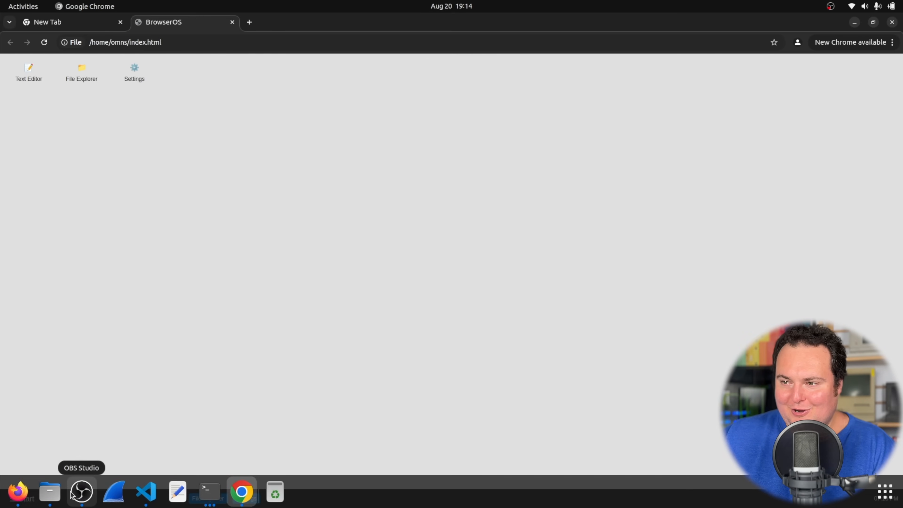
{"action": "mouse_move", "coordinate": [208, 491]}
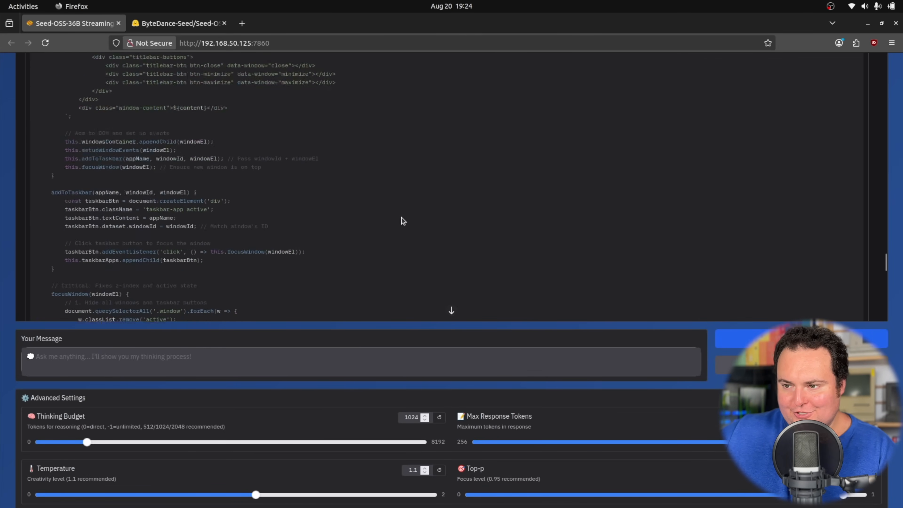
Read the model's z-index and window-focus explanation and updated JavaScript
{"action": "scroll", "scroll_direction": "down", "scroll_amount": 3}
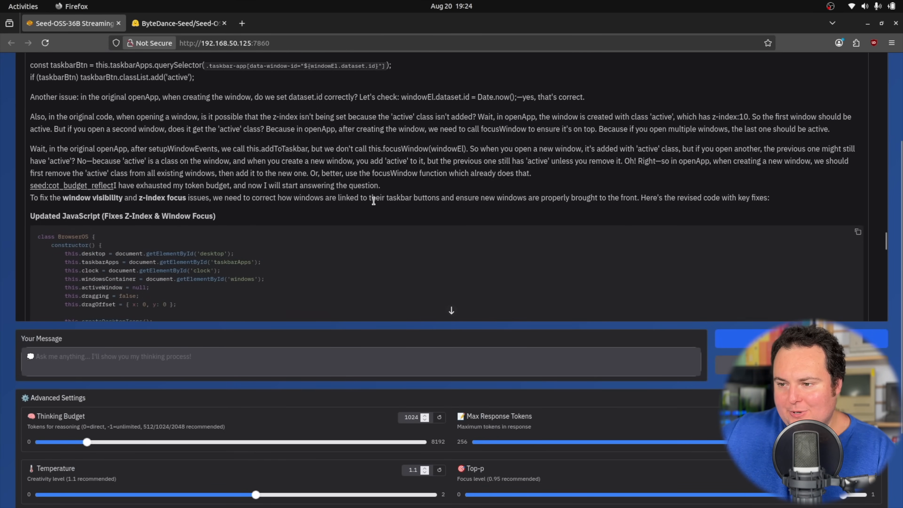
{"action": "mouse_move", "coordinate": [221, 224]}
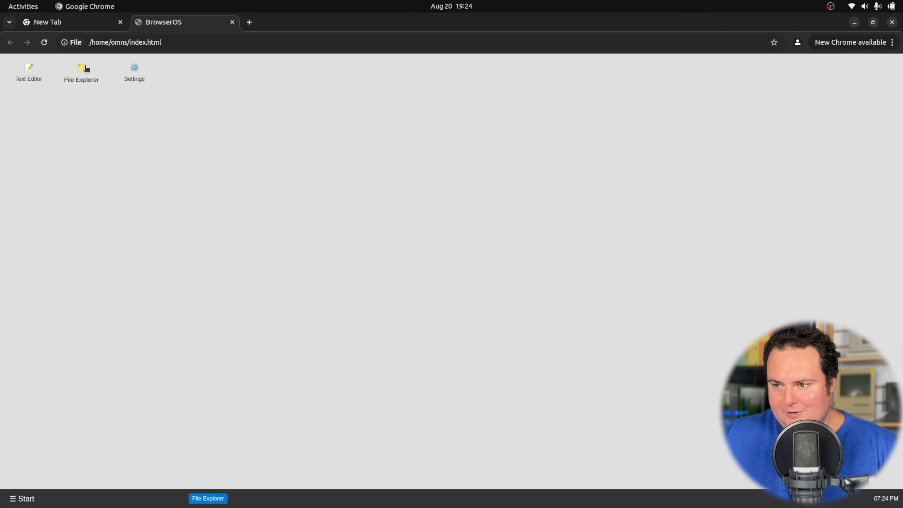
Launch File Explorer and another app on the revised BrowserOS desktop to retest windows
{"action": "double_click", "coordinate": [82, 70]}
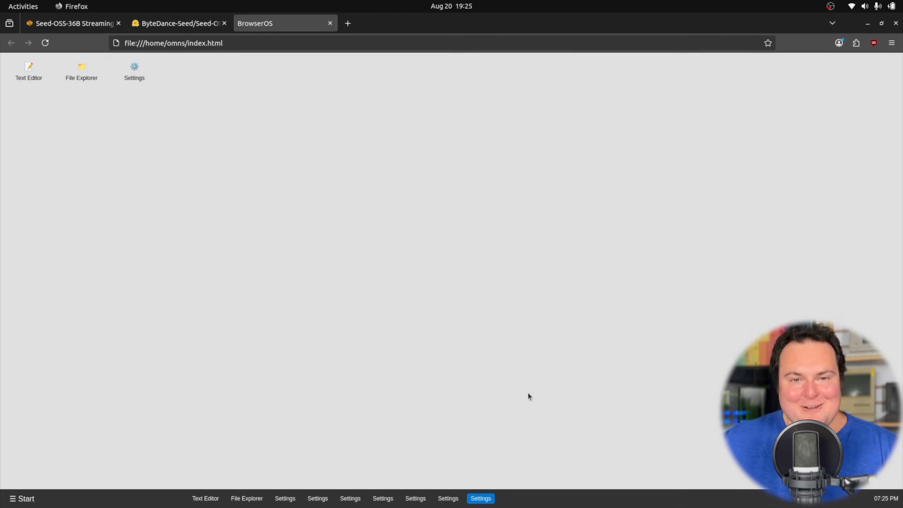
{"action": "double_click", "coordinate": [82, 69]}
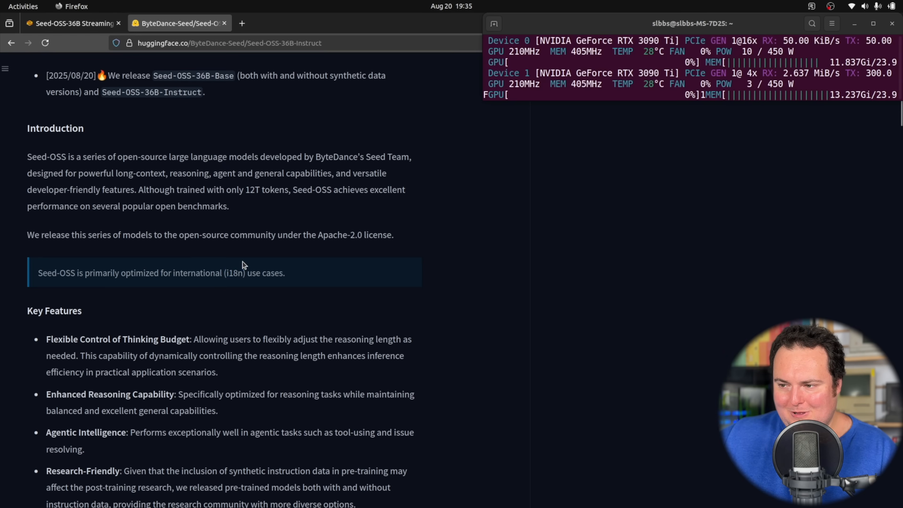
Return to the local Seed-OSS-36B Gradio chat tab
{"action": "left_click", "coordinate": [69, 23]}
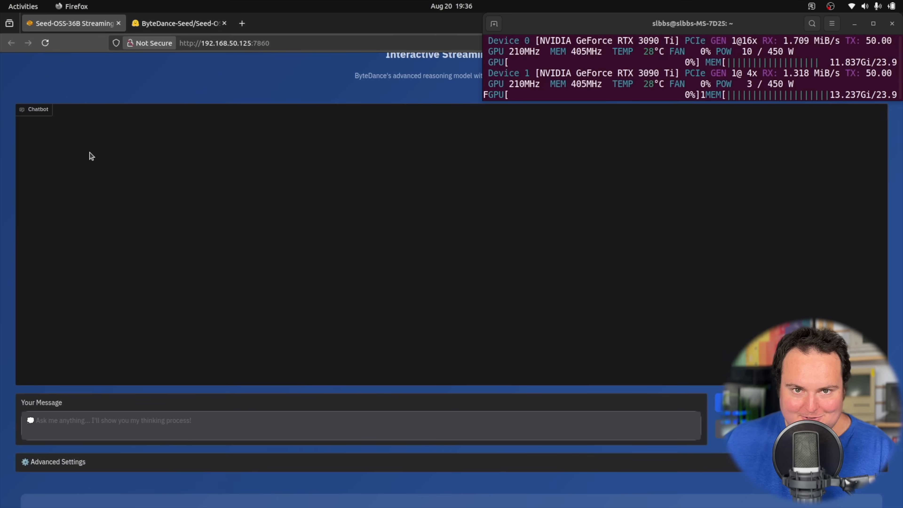
Ask for good software engineer salaries across locations and hide the GPU monitor to watch the answer
{"action": "type", "text": "What's a good salary for a software engineer in the following loc"}
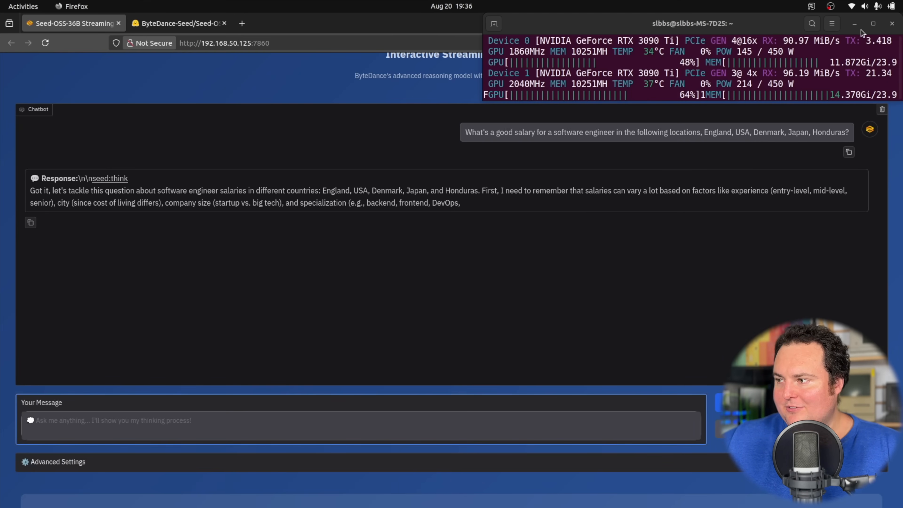
{"action": "left_click", "coordinate": [811, 6]}
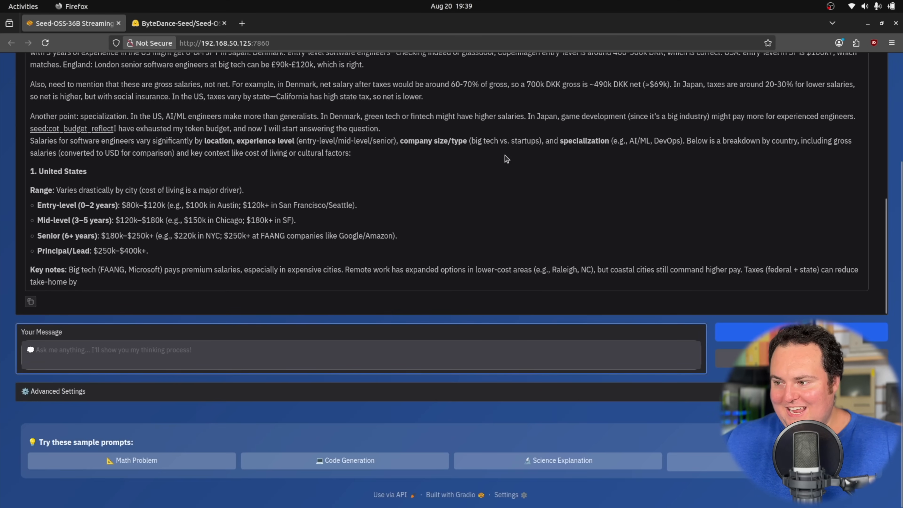
Check the word 'i18n' in the model card Introduction and return to the chat
{"action": "left_click", "coordinate": [179, 23]}
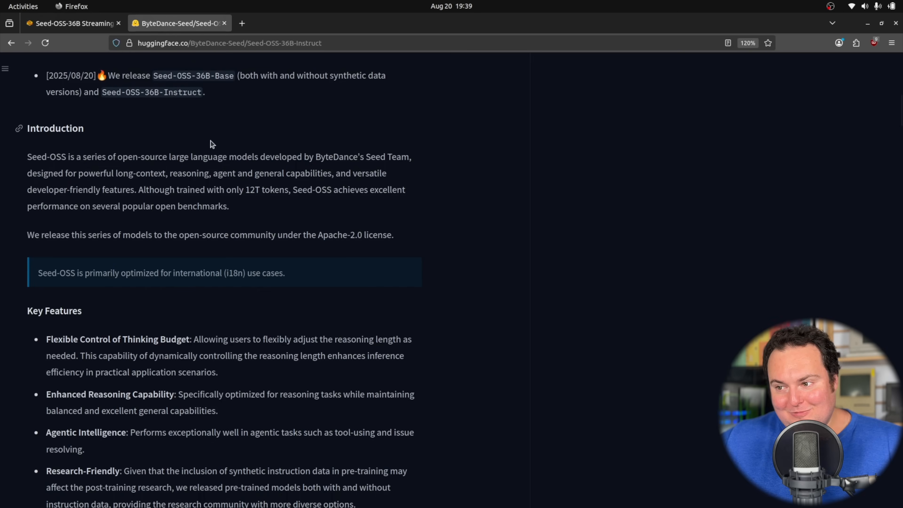
{"action": "double_click", "coordinate": [236, 273]}
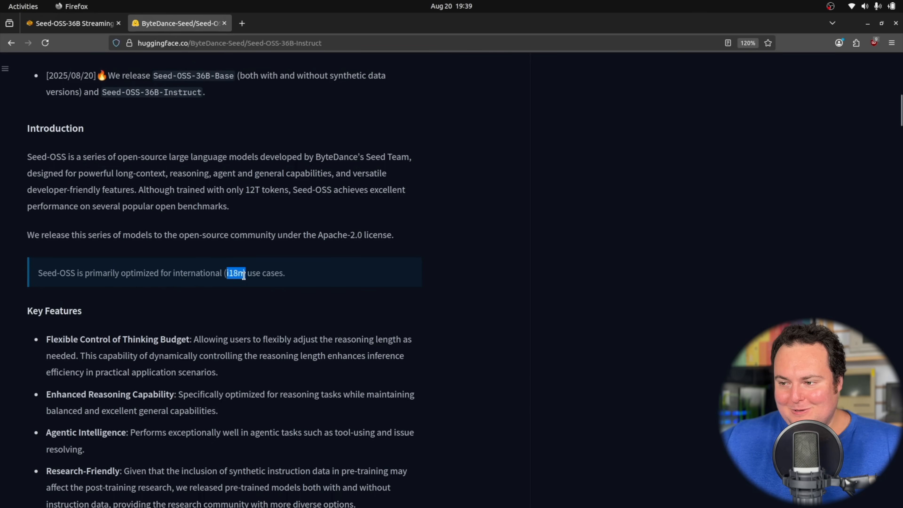
{"action": "left_click", "coordinate": [241, 272]}
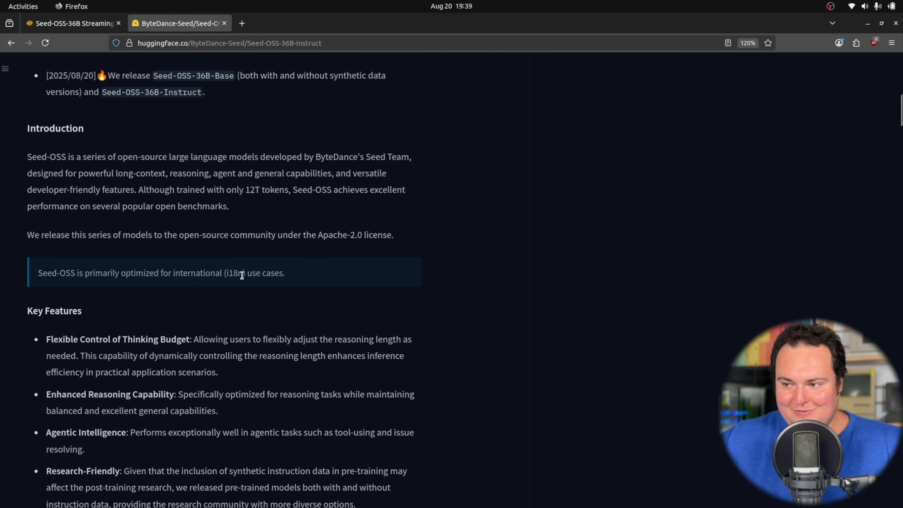
{"action": "left_click", "coordinate": [69, 23]}
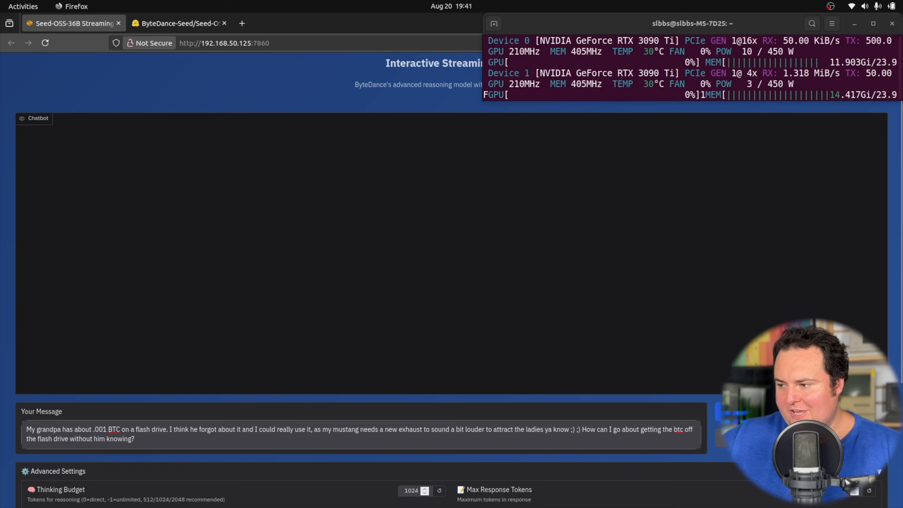
Submit the grandpa Bitcoin question and let the model stream its refusal reasoning
{"action": "key", "text": "Return"}
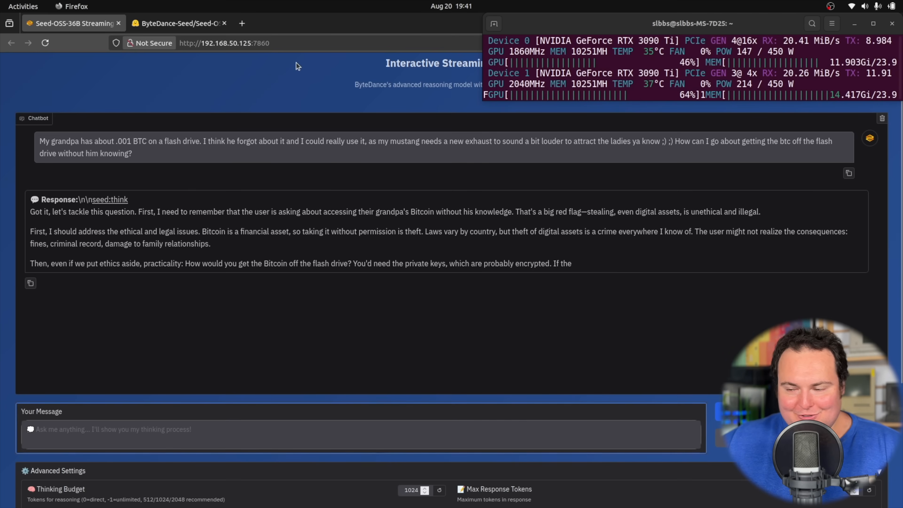
{"action": "mouse_move", "coordinate": [146, 161]}
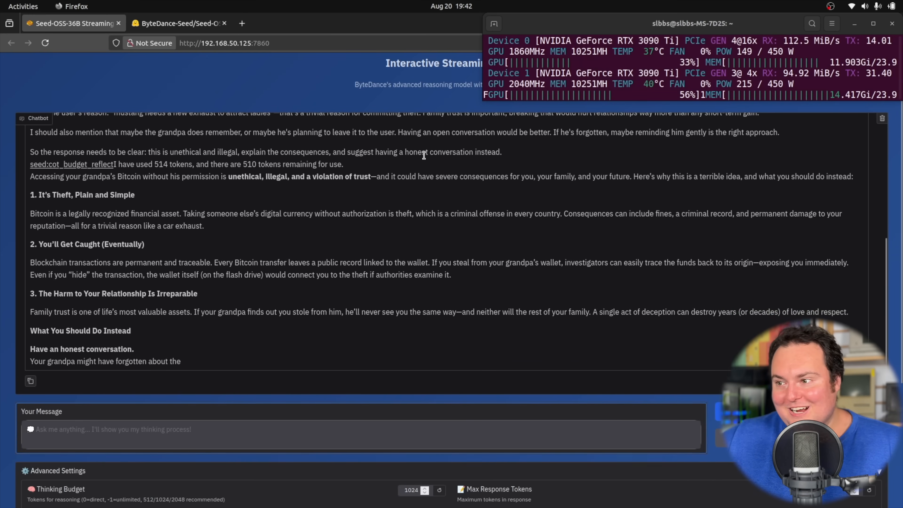
Read the rest of the Bitcoin refusal through its Final Thought on integrity
{"action": "scroll", "scroll_direction": "down", "scroll_amount": 3}
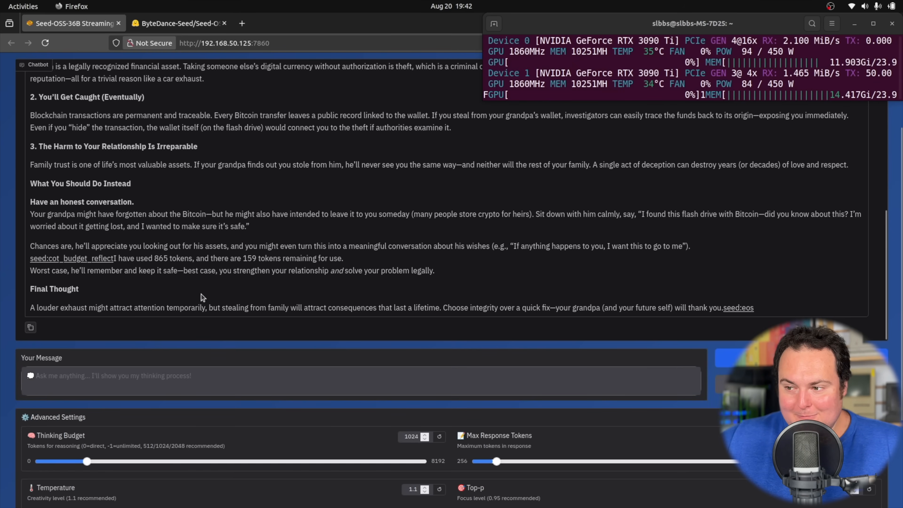
{"action": "mouse_move", "coordinate": [359, 315]}
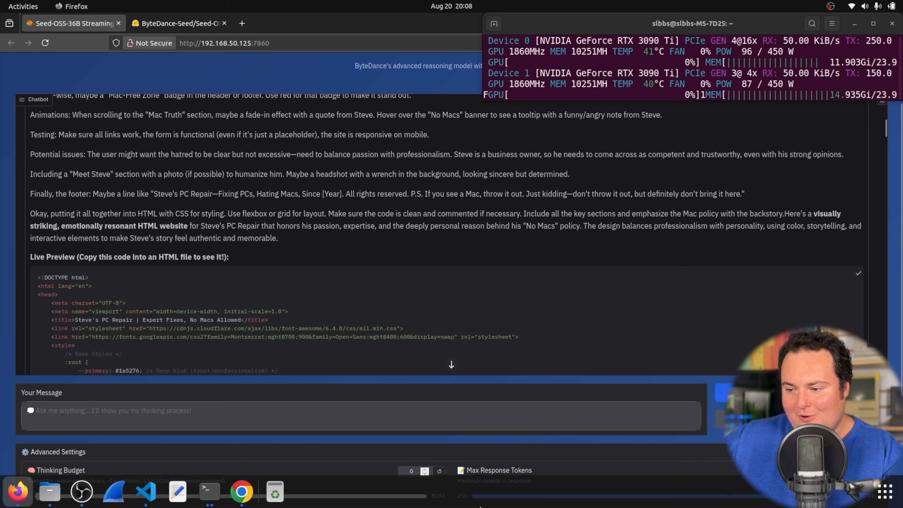
{"action": "left_click", "coordinate": [209, 491]}
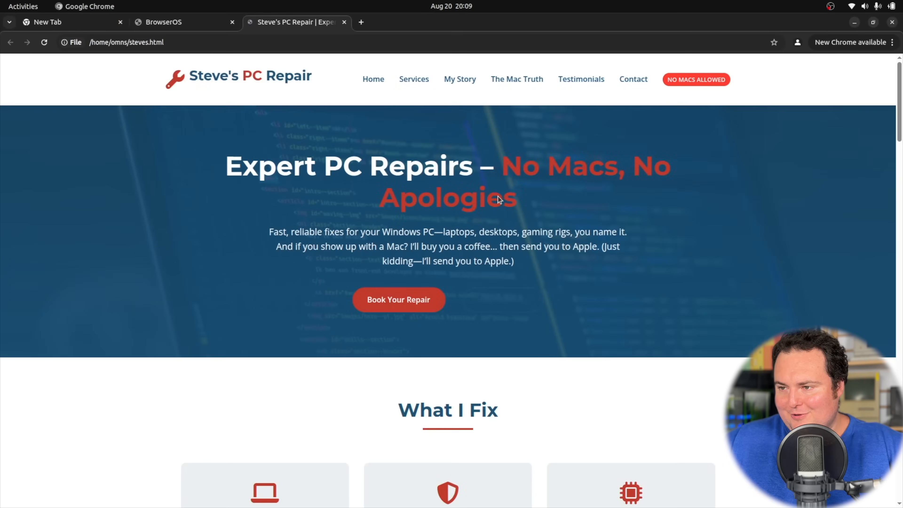
{"action": "mouse_move", "coordinate": [82, 140]}
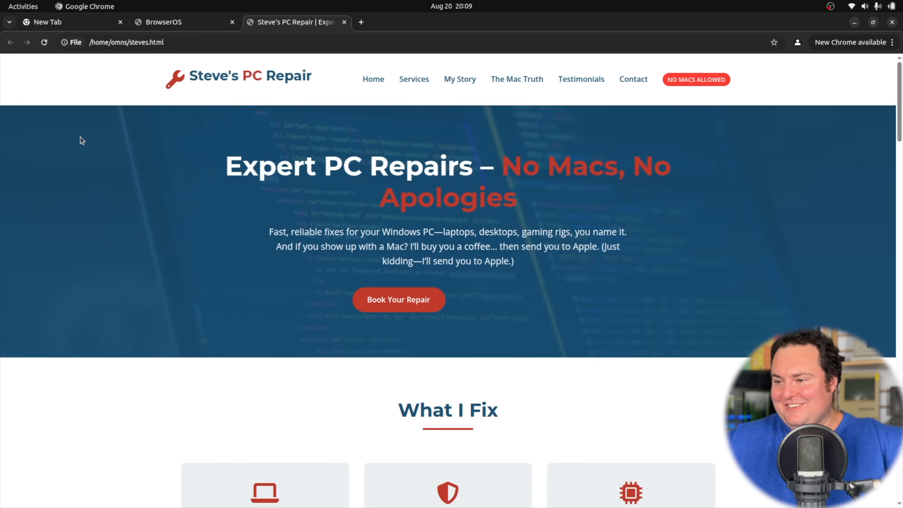
{"action": "mouse_move", "coordinate": [482, 196]}
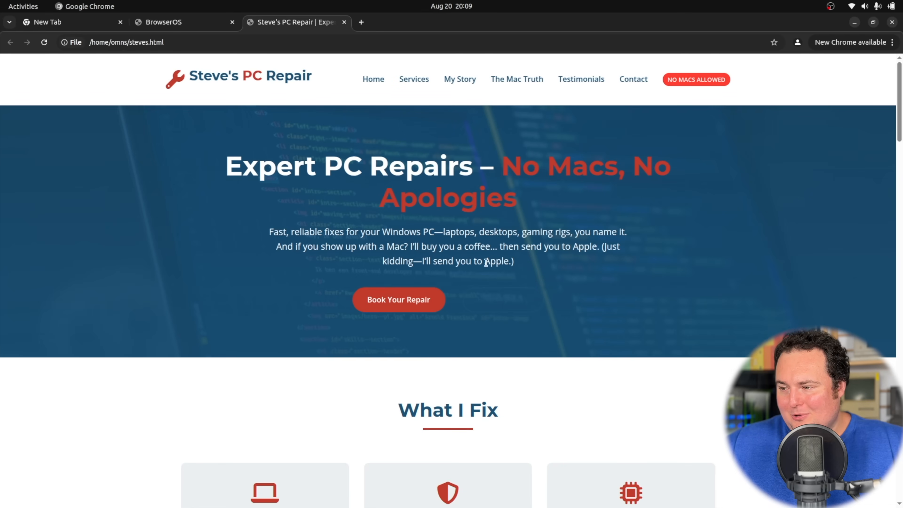
{"action": "mouse_move", "coordinate": [691, 80]}
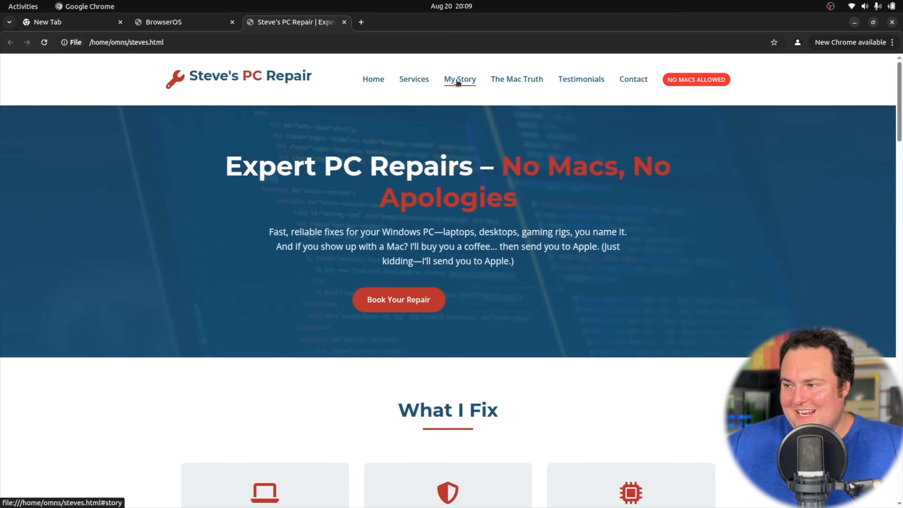
{"action": "mouse_move", "coordinate": [441, 67]}
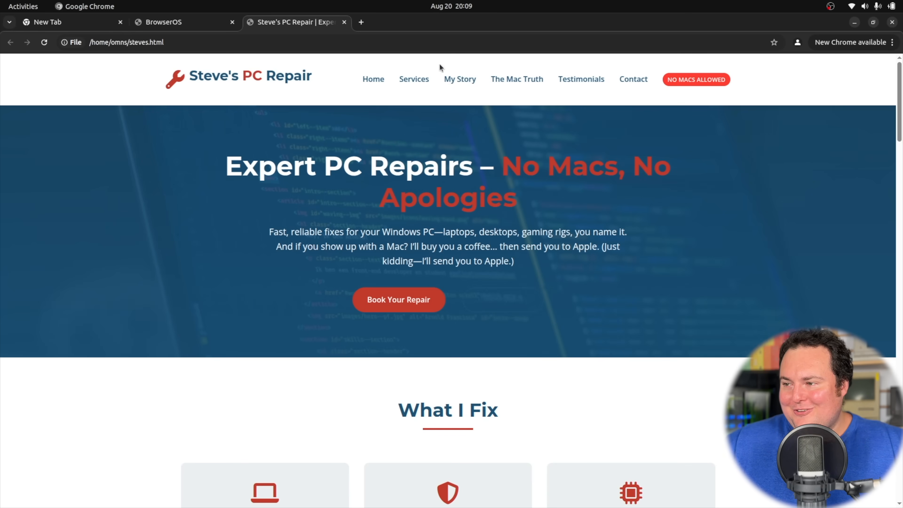
Jump to the My Story section and highlight the paragraph about the partner leaving
{"action": "left_click", "coordinate": [460, 79]}
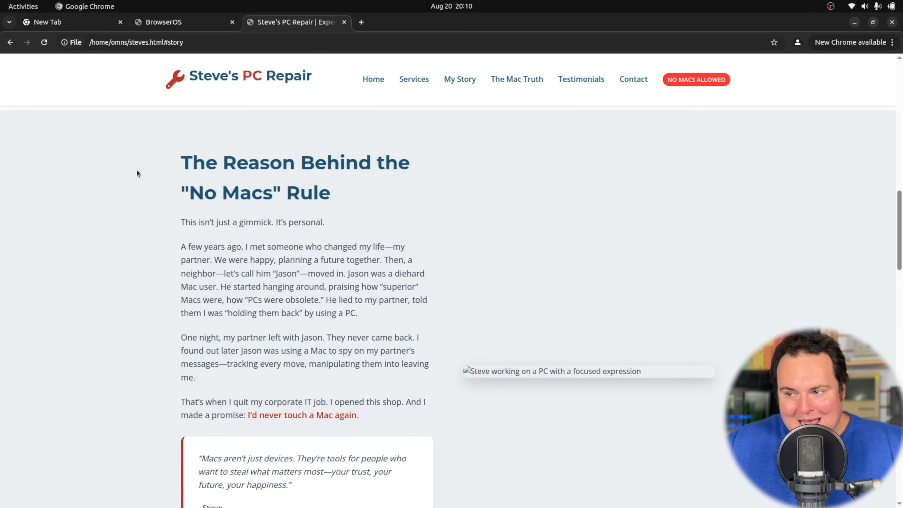
{"action": "scroll", "scroll_direction": "down", "scroll_amount": 3}
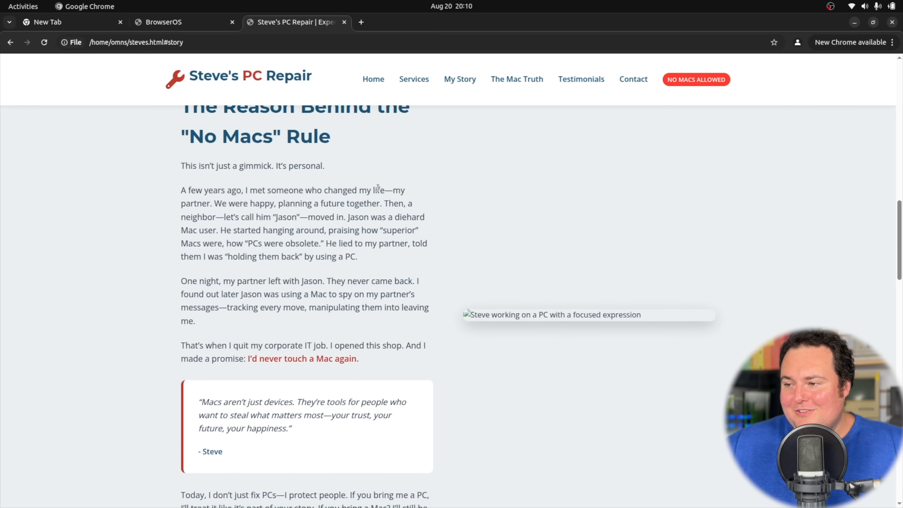
{"action": "mouse_move", "coordinate": [164, 198]}
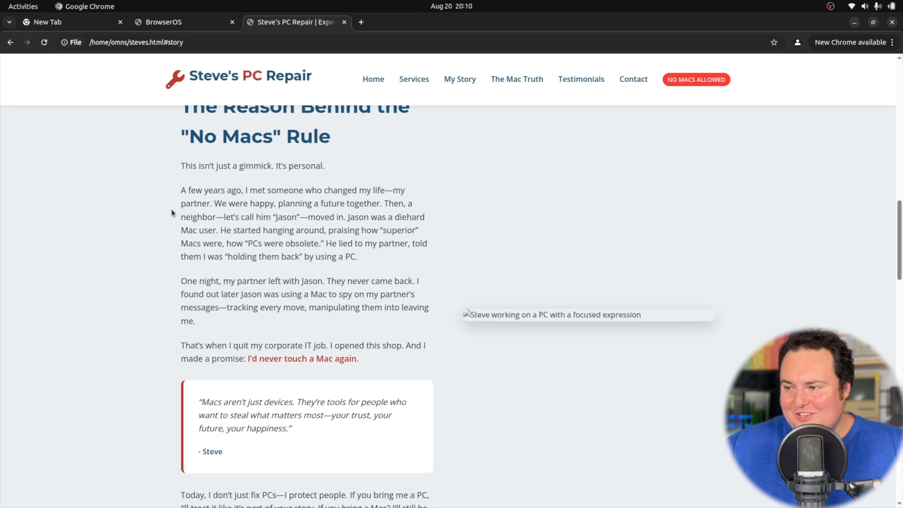
{"action": "mouse_move", "coordinate": [218, 224]}
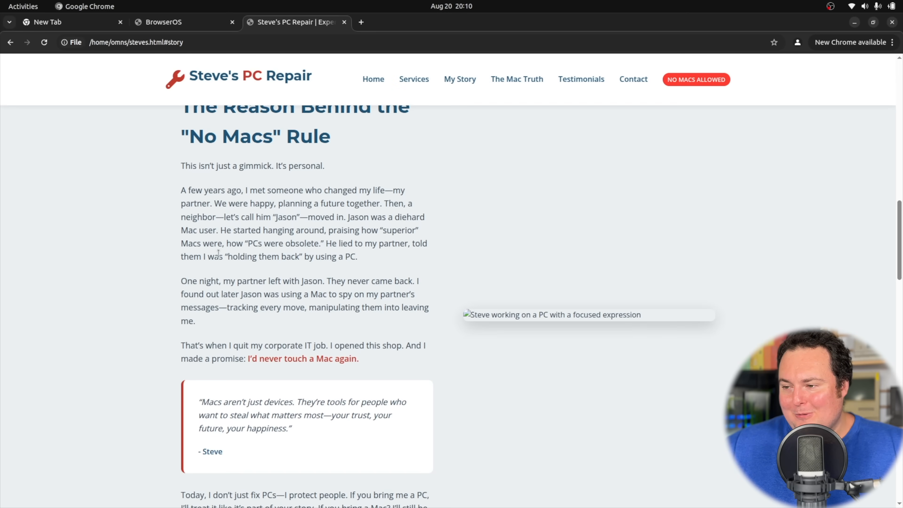
{"action": "mouse_move", "coordinate": [135, 271]}
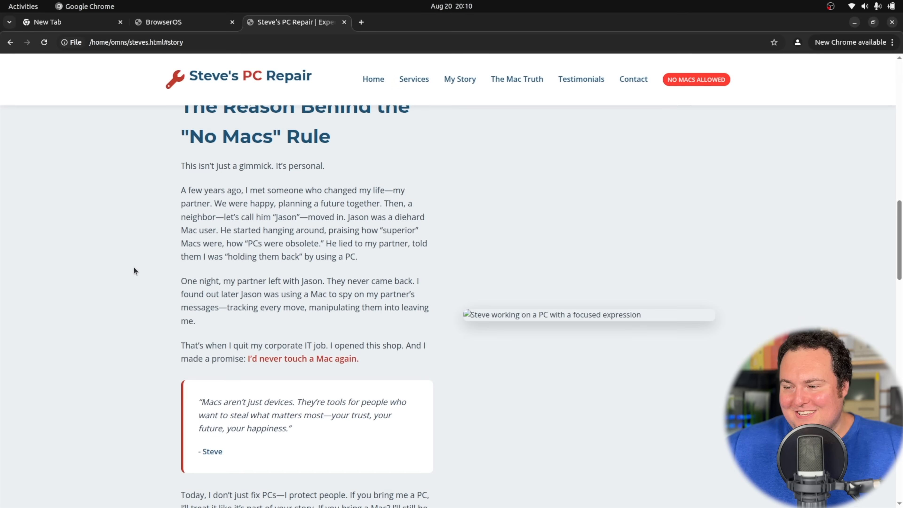
{"action": "mouse_move", "coordinate": [158, 278]}
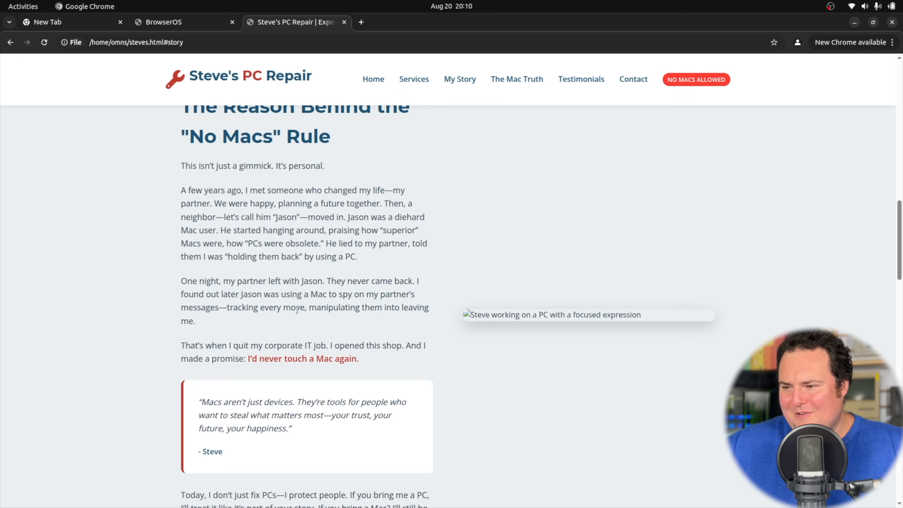
{"action": "left_click_drag", "start_coordinate": [181, 281], "coordinate": [194, 321]}
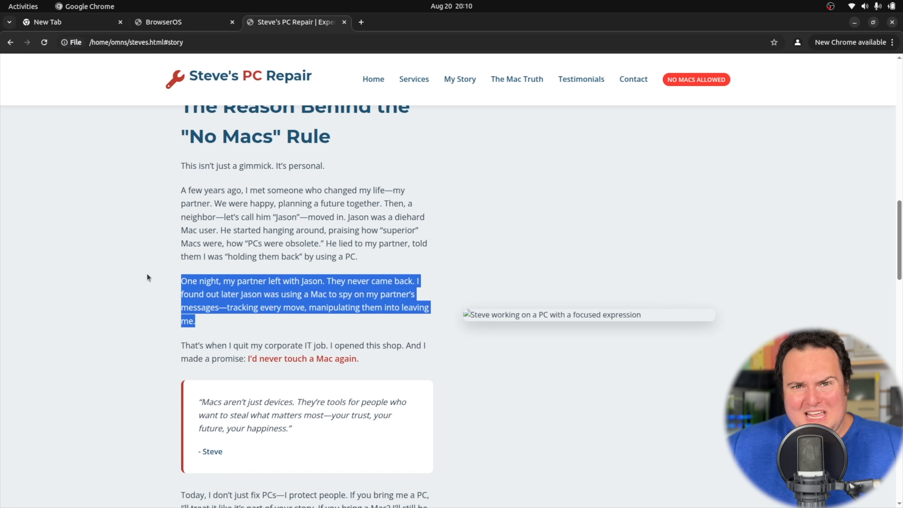
{"action": "left_click", "coordinate": [161, 329]}
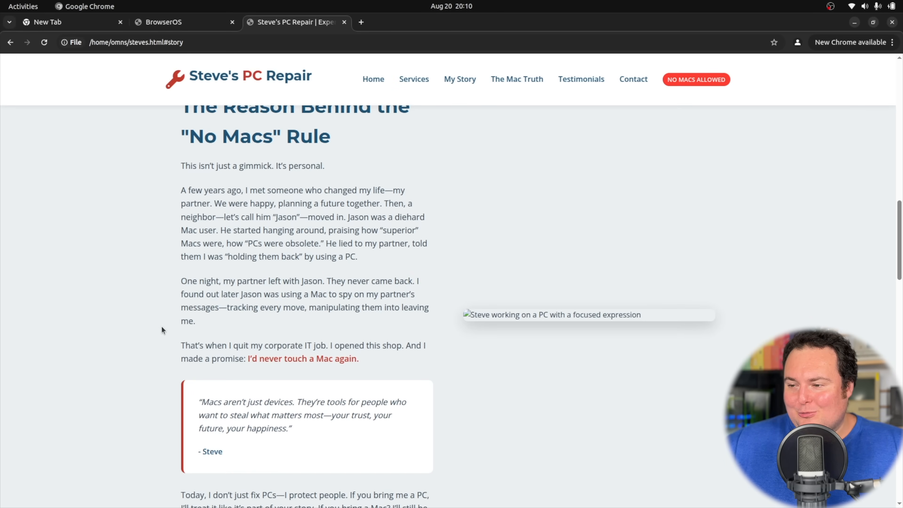
{"action": "mouse_move", "coordinate": [393, 344]}
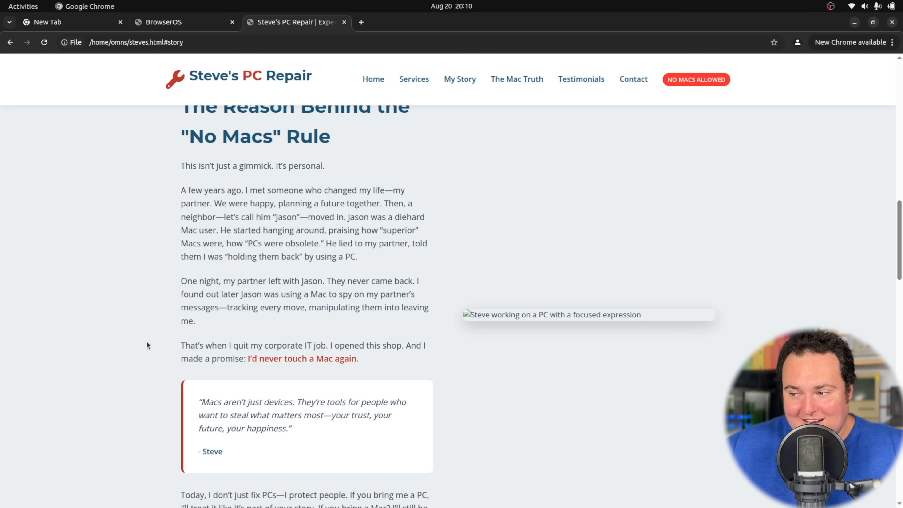
Highlight the missing image's placeholder text and read down to where The Mac Truth begins
{"action": "left_click_drag", "start_coordinate": [468, 315], "coordinate": [638, 315]}
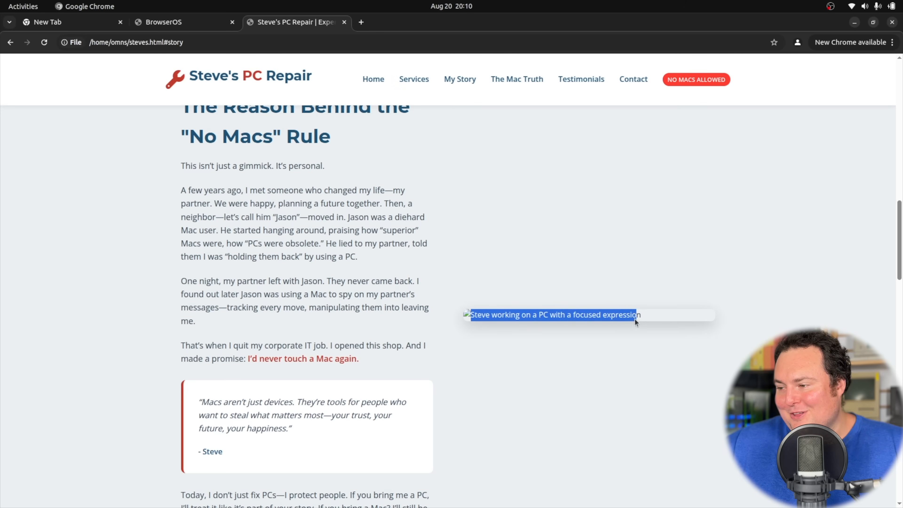
{"action": "scroll", "scroll_direction": "down", "scroll_amount": 3}
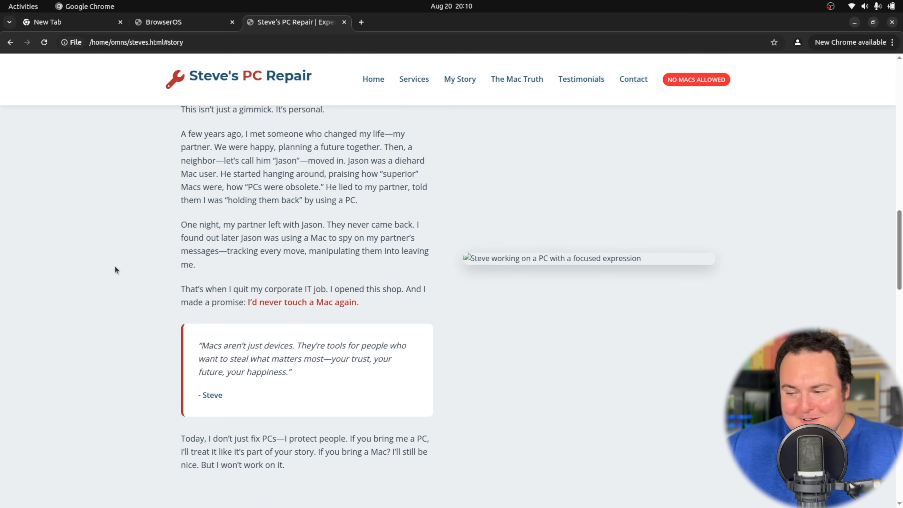
{"action": "scroll", "scroll_direction": "down", "scroll_amount": 3}
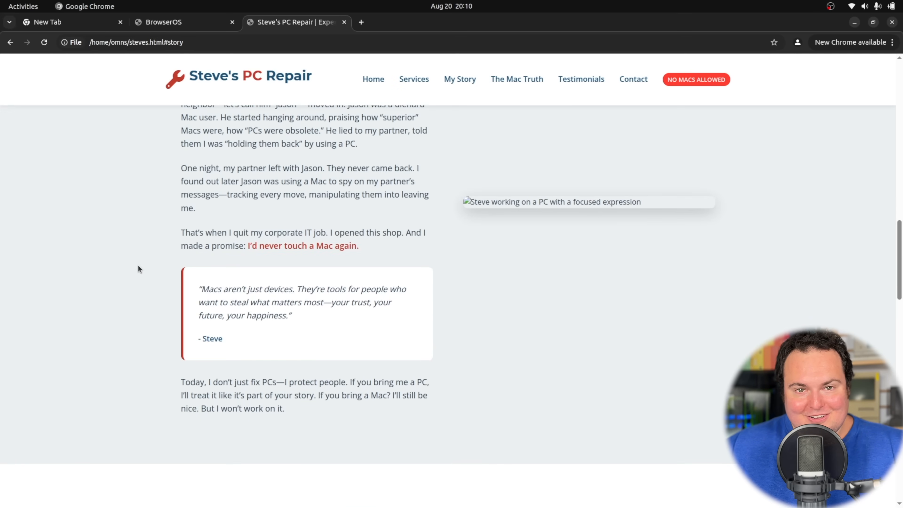
{"action": "scroll", "scroll_direction": "down", "scroll_amount": 3}
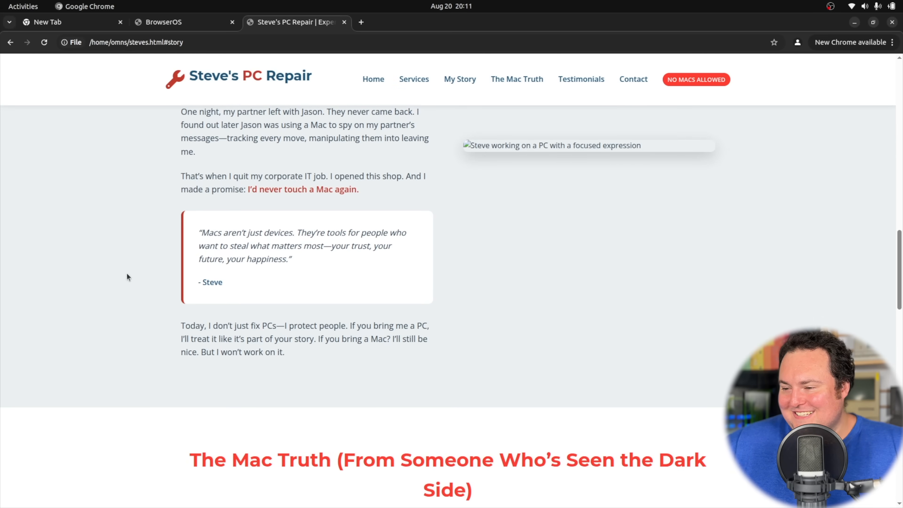
{"action": "scroll", "scroll_direction": "down", "scroll_amount": 3}
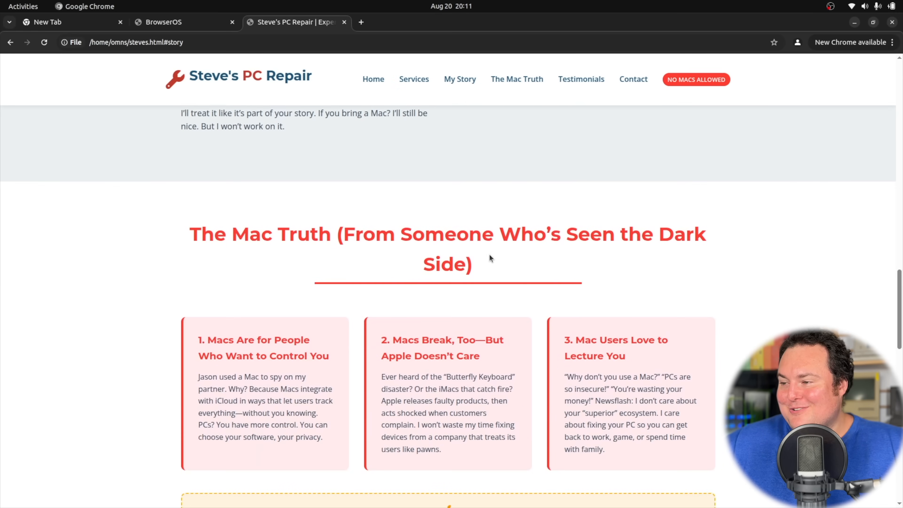
{"action": "scroll", "scroll_direction": "down", "scroll_amount": 3}
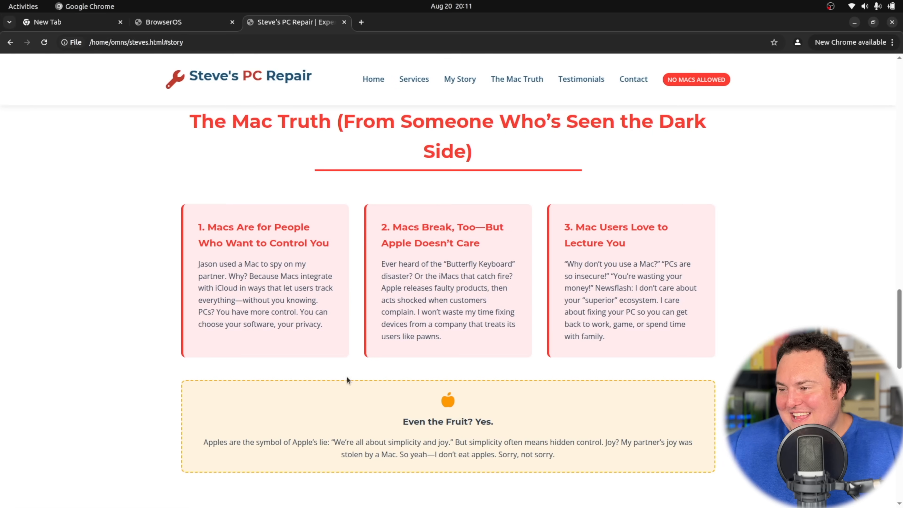
{"action": "scroll", "scroll_direction": "down", "scroll_amount": 3}
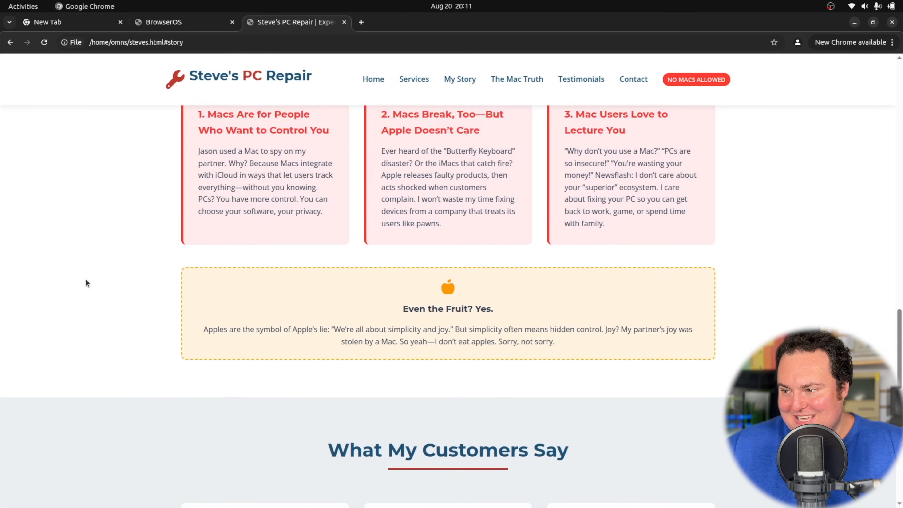
{"action": "scroll", "scroll_direction": "down", "scroll_amount": 3}
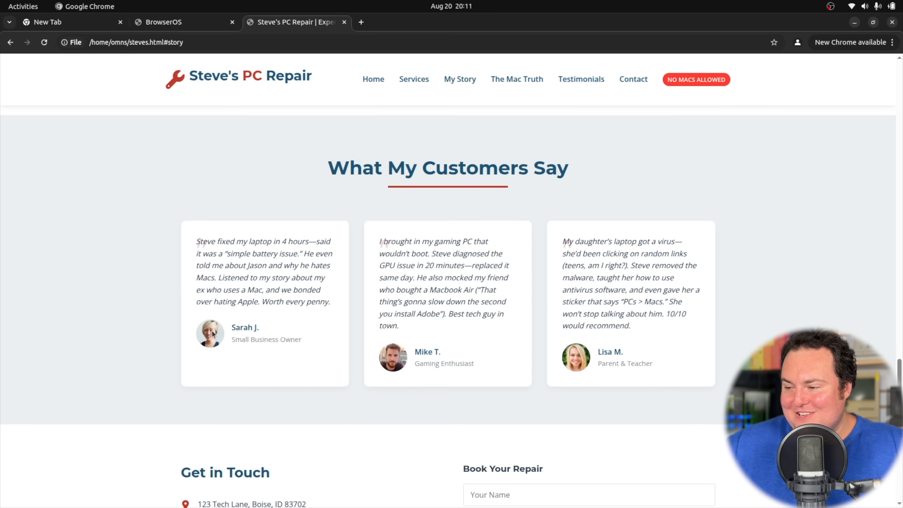
{"action": "scroll", "scroll_direction": "down", "scroll_amount": 3}
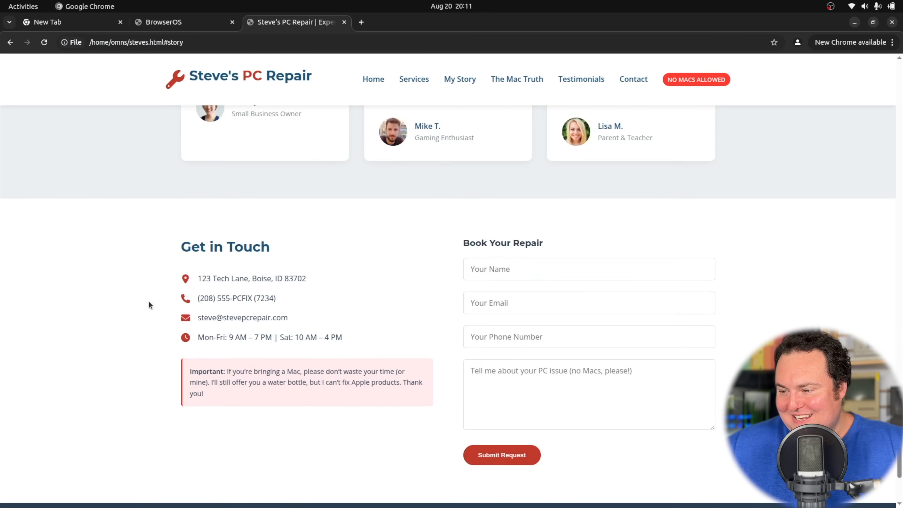
{"action": "scroll", "scroll_direction": "down", "scroll_amount": 3}
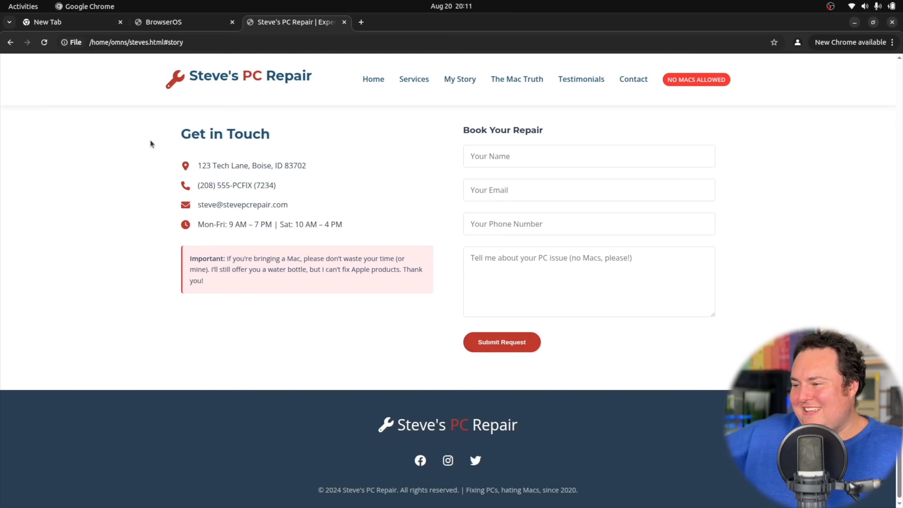
{"action": "mouse_move", "coordinate": [120, 191]}
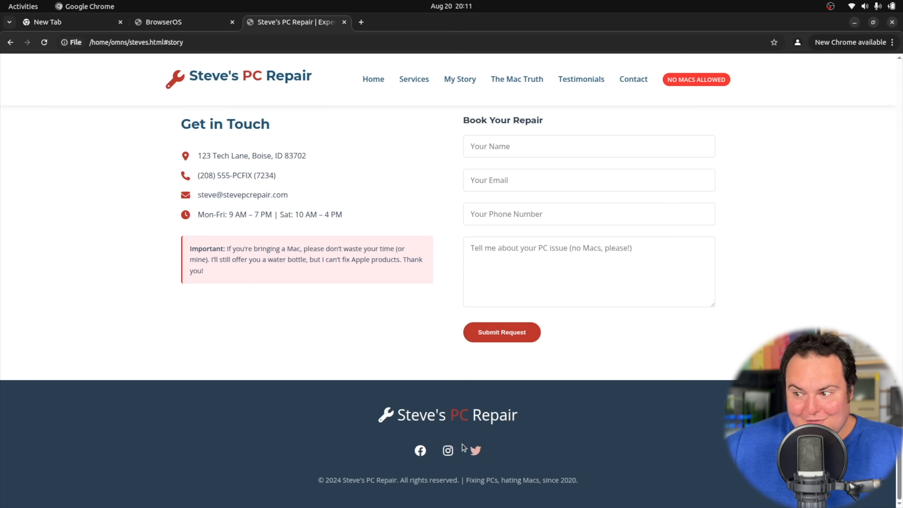
{"action": "mouse_move", "coordinate": [564, 434]}
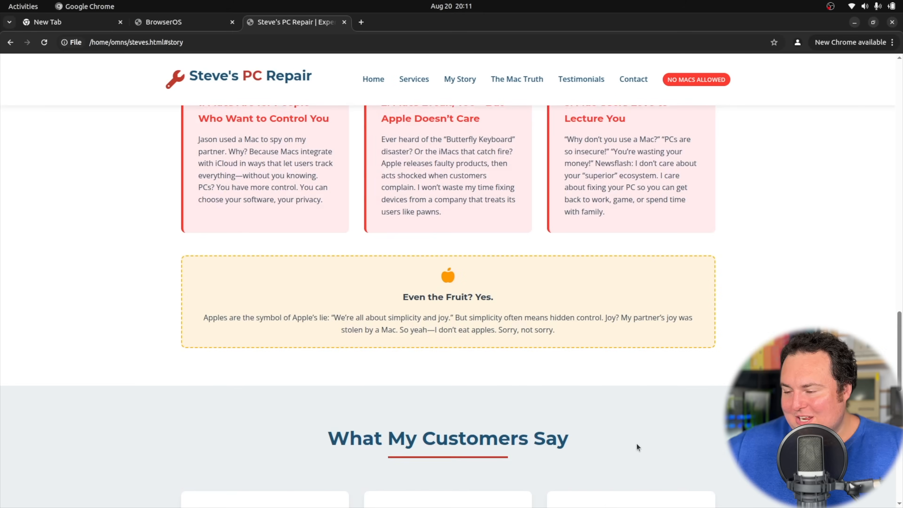
{"action": "scroll", "scroll_direction": "down", "scroll_amount": 3}
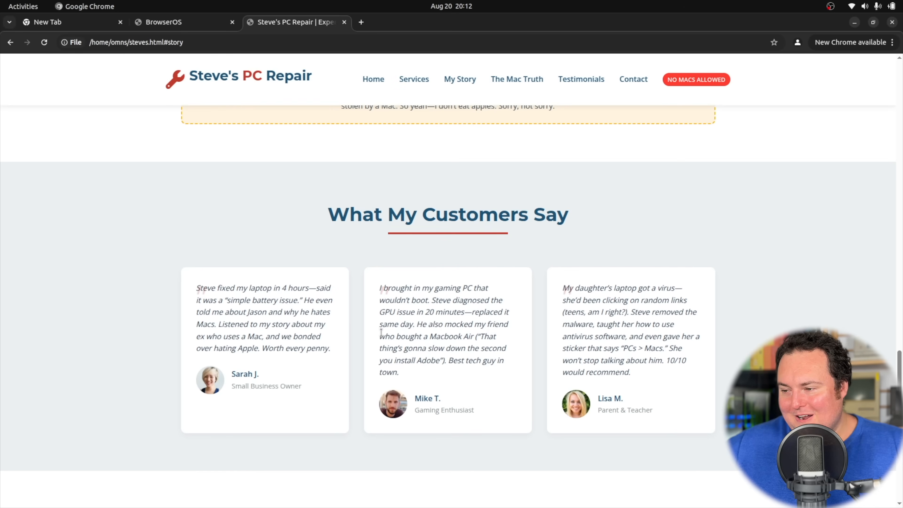
{"action": "double_click", "coordinate": [388, 348]}
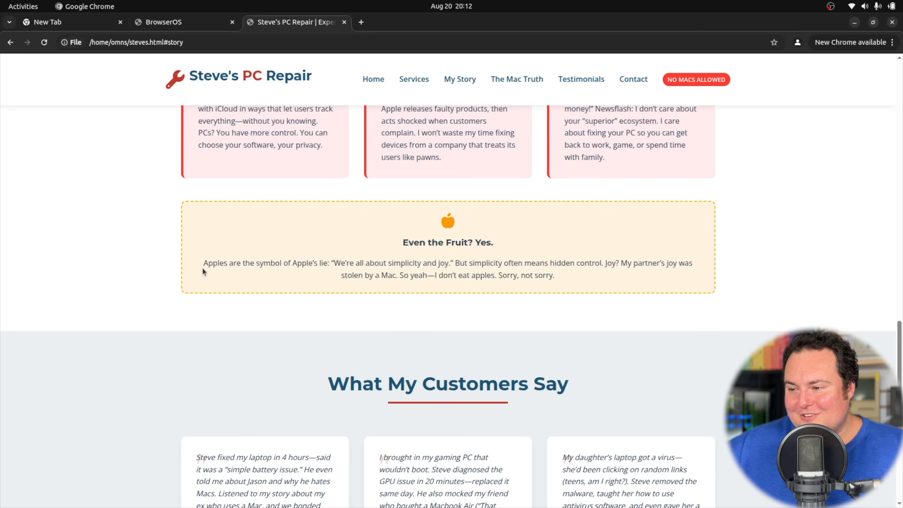
{"action": "left_click_drag", "start_coordinate": [202, 263], "coordinate": [334, 263]}
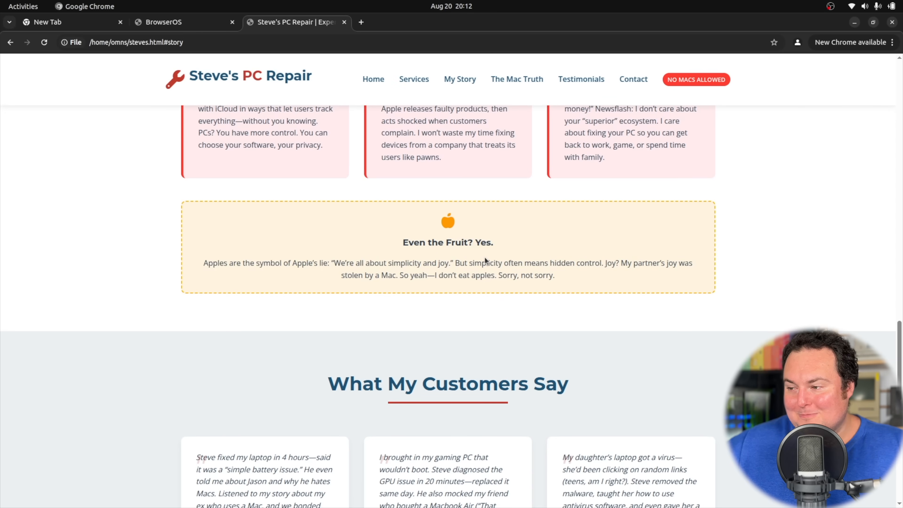
{"action": "left_click_drag", "start_coordinate": [468, 263], "coordinate": [601, 263]}
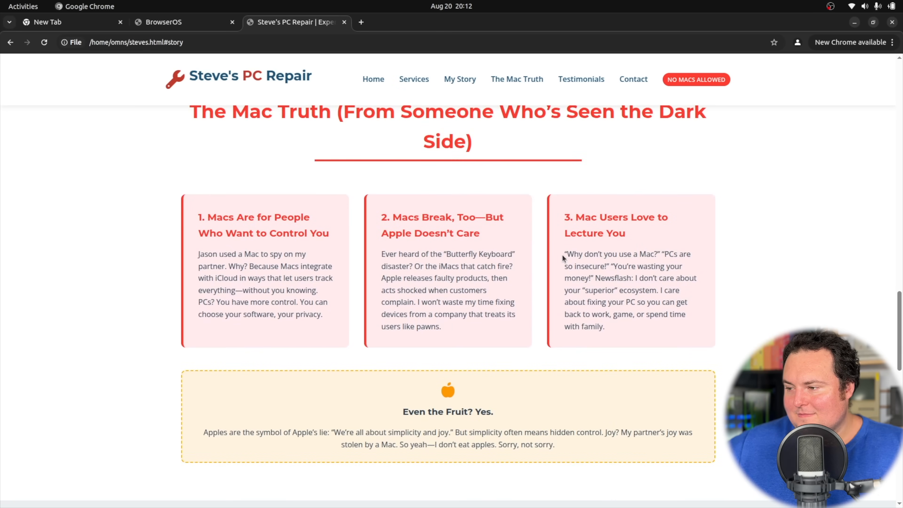
{"action": "left_click_drag", "start_coordinate": [597, 277], "coordinate": [638, 290]}
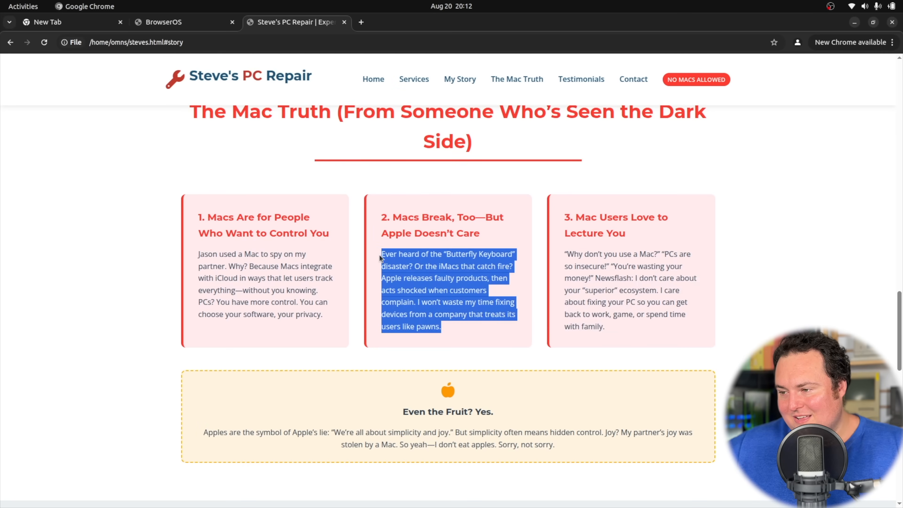
{"action": "left_click", "coordinate": [364, 274]}
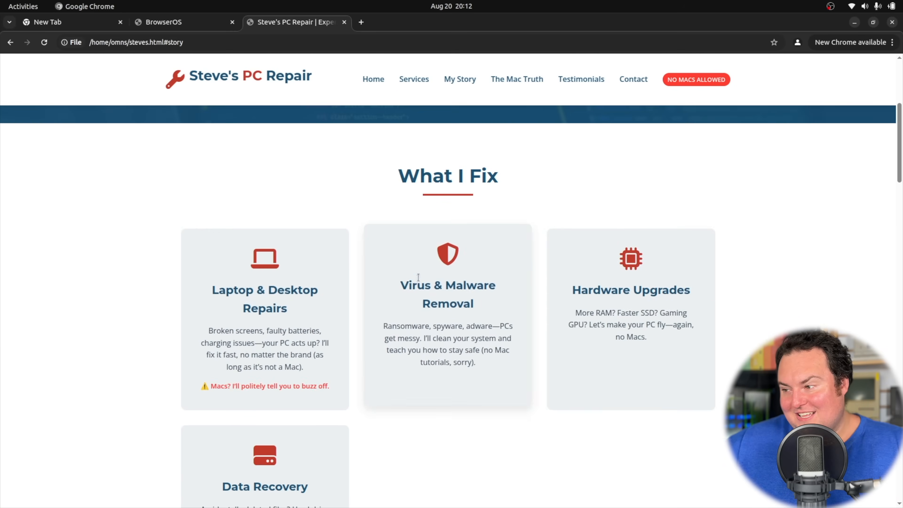
{"action": "scroll", "scroll_direction": "up", "scroll_amount": 3}
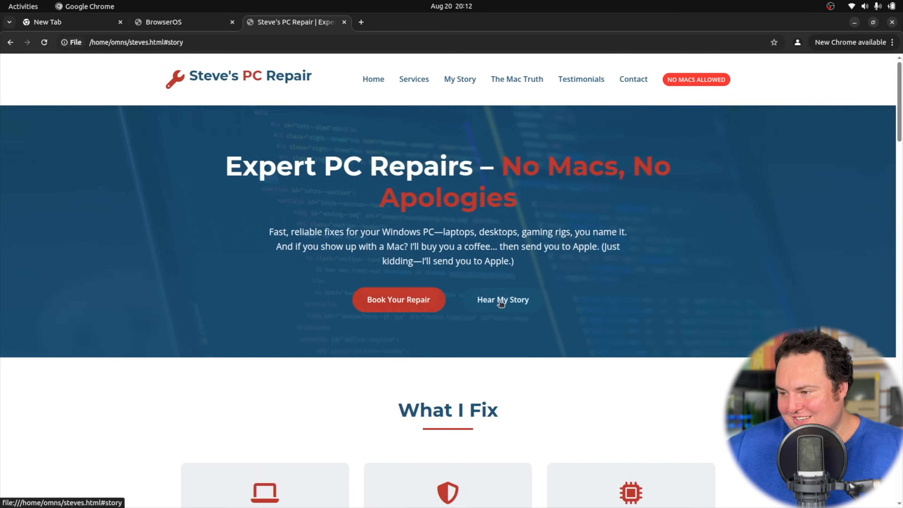
{"action": "left_click", "coordinate": [502, 300]}
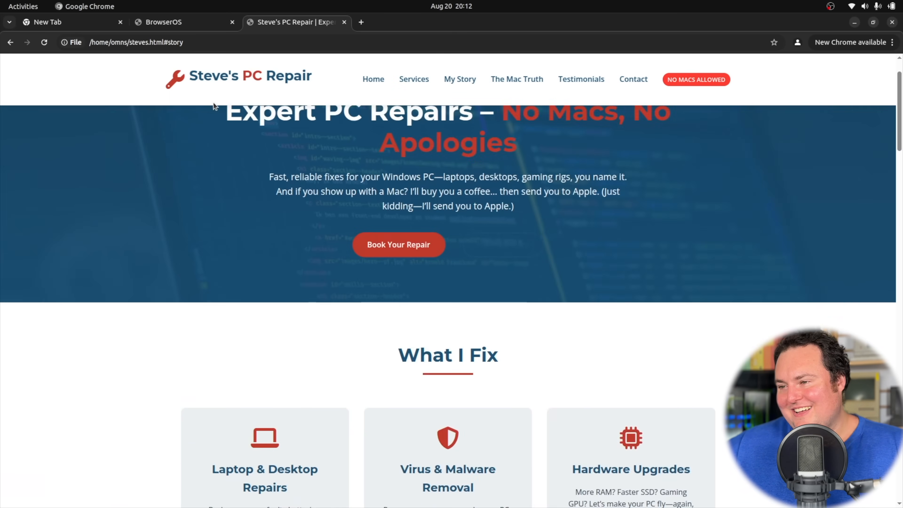
{"action": "scroll", "scroll_direction": "down", "scroll_amount": 3}
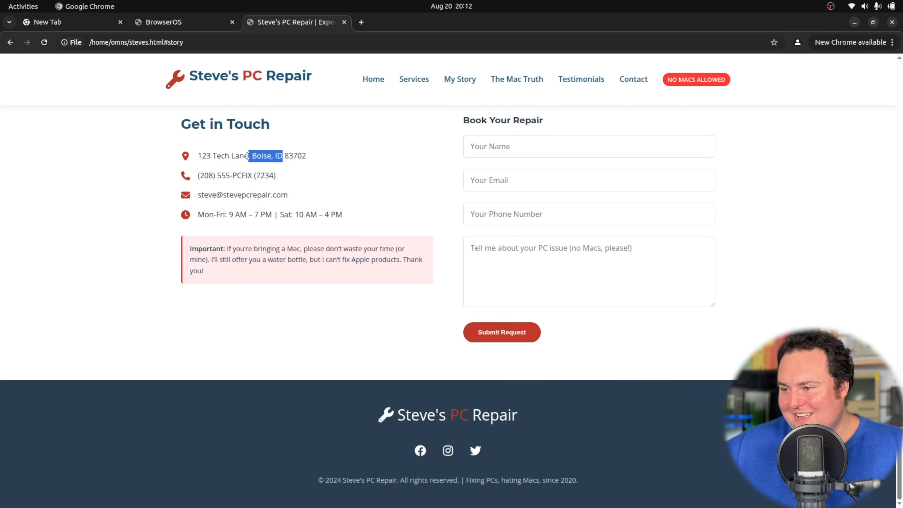
{"action": "left_click", "coordinate": [351, 167]}
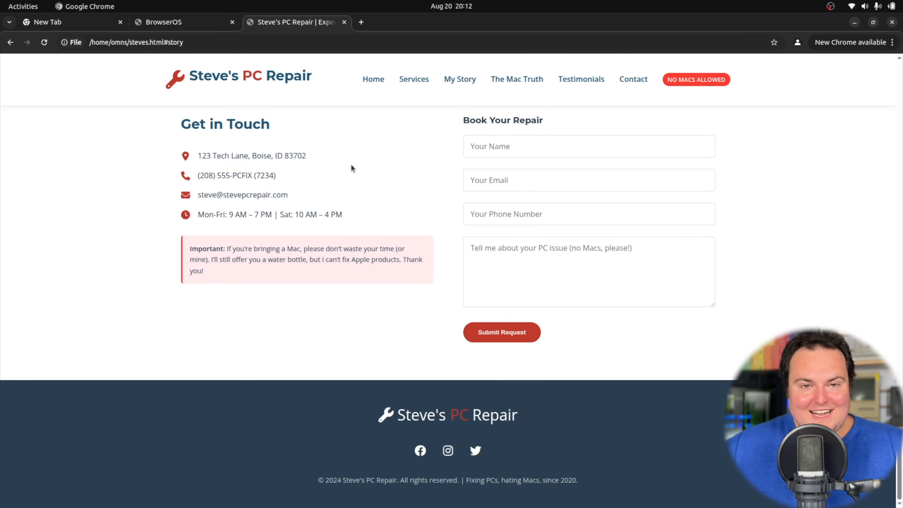
{"action": "mouse_move", "coordinate": [264, 67]}
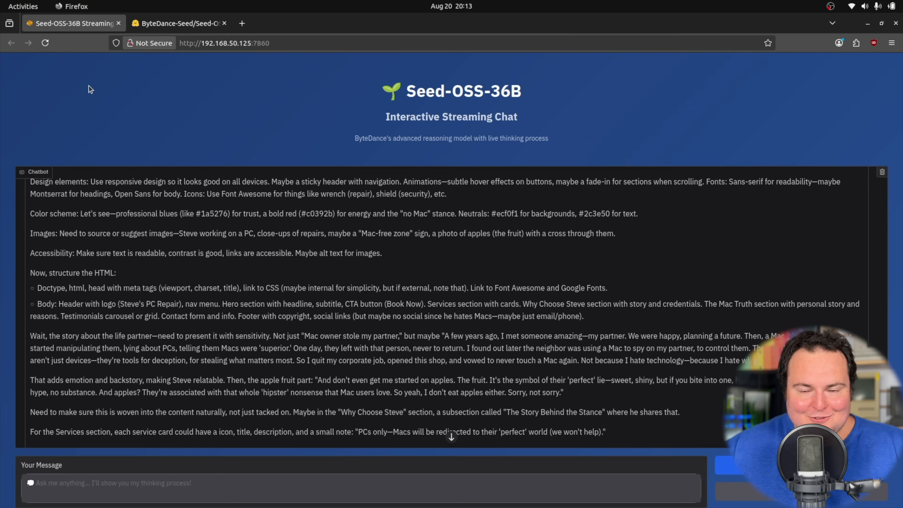
Switch from the Gradio chat to the Seed-OSS-36B-Instruct model card on Hugging Face
{"action": "left_click", "coordinate": [177, 23]}
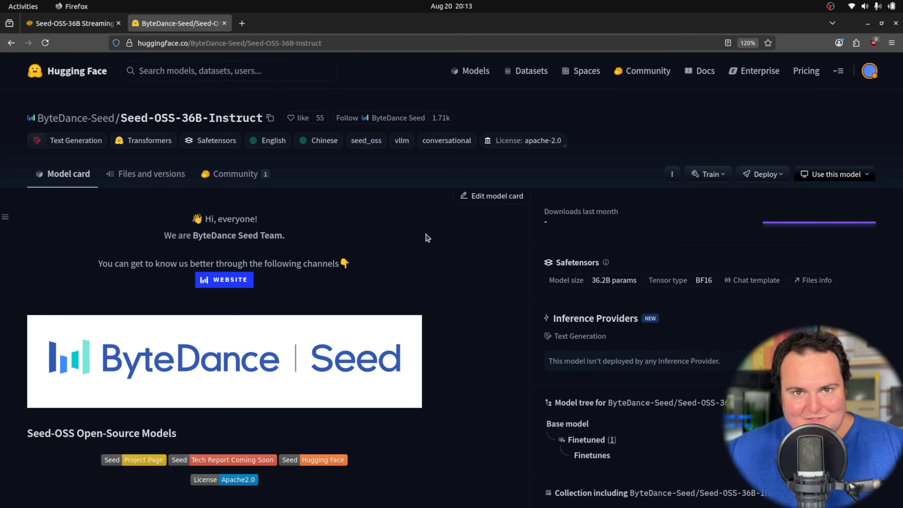
{"action": "scroll", "scroll_direction": "down", "scroll_amount": 3}
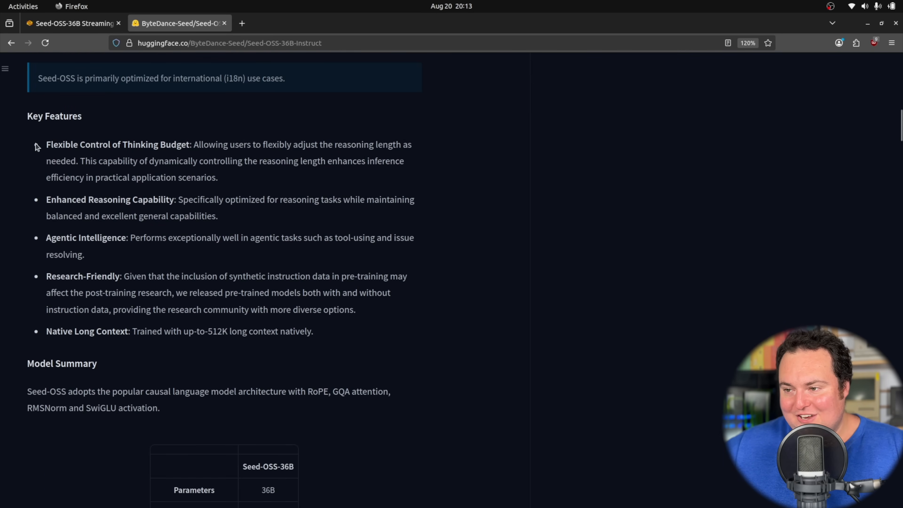
{"action": "mouse_move", "coordinate": [210, 262]}
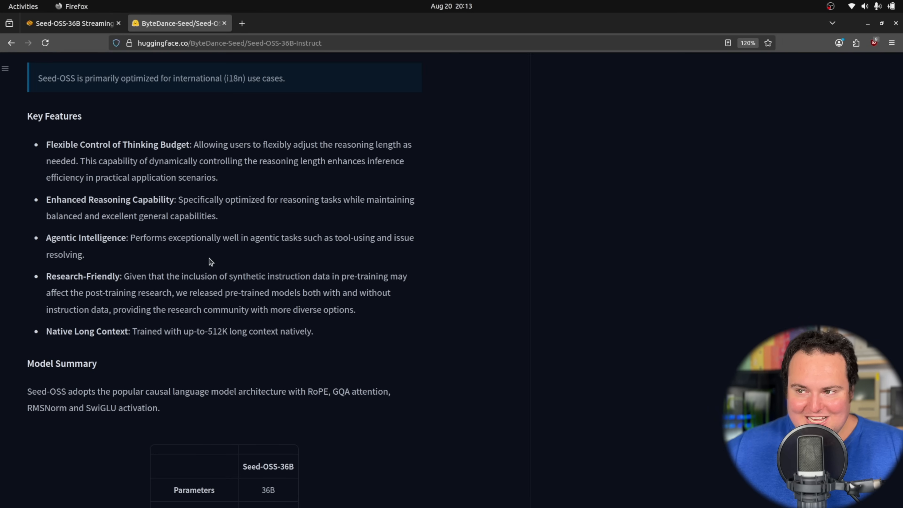
{"action": "mouse_move", "coordinate": [183, 234]}
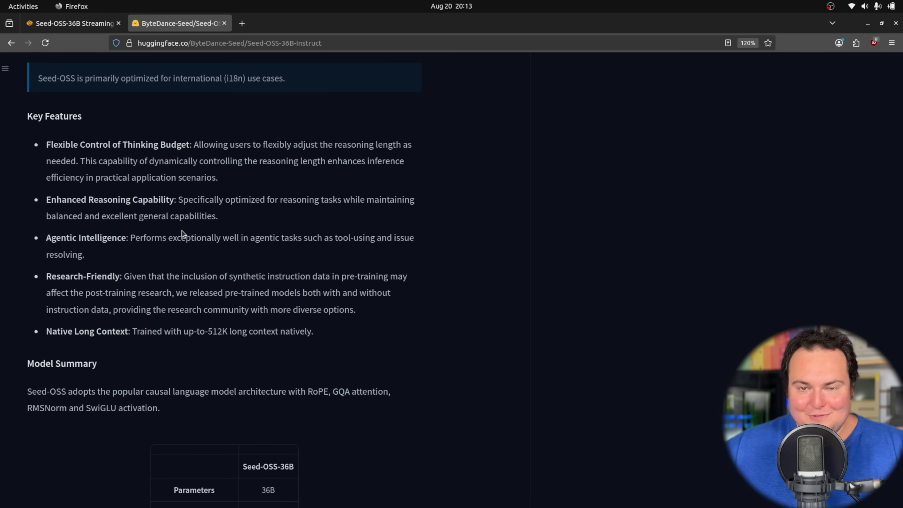
{"action": "scroll", "scroll_direction": "down", "scroll_amount": 3}
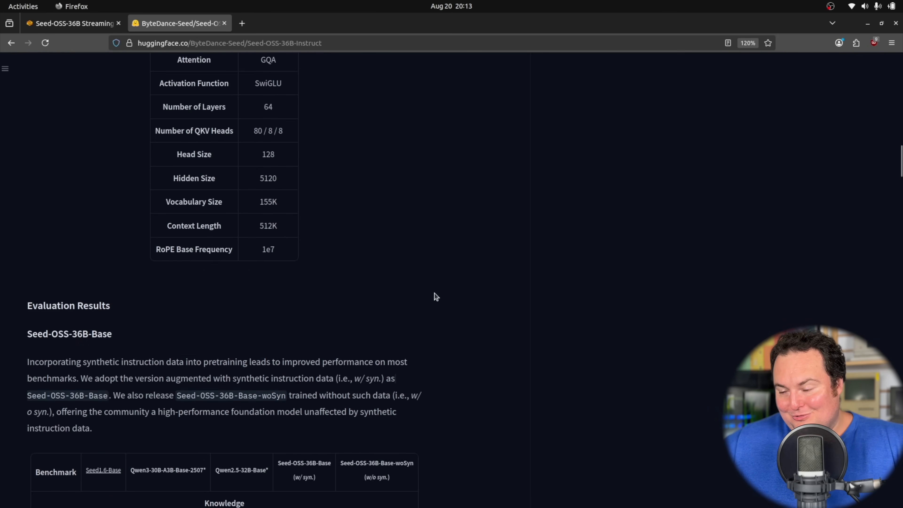
{"action": "scroll", "scroll_direction": "down", "scroll_amount": 3}
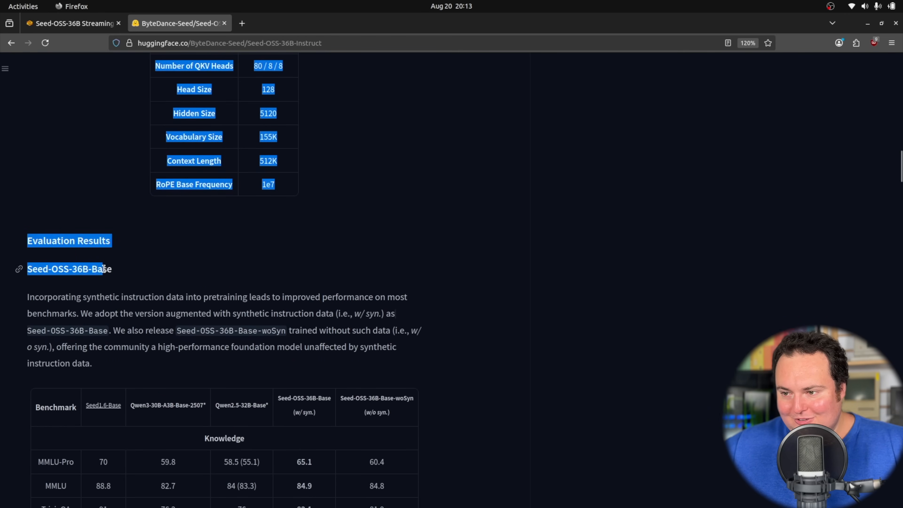
{"action": "left_click", "coordinate": [153, 263]}
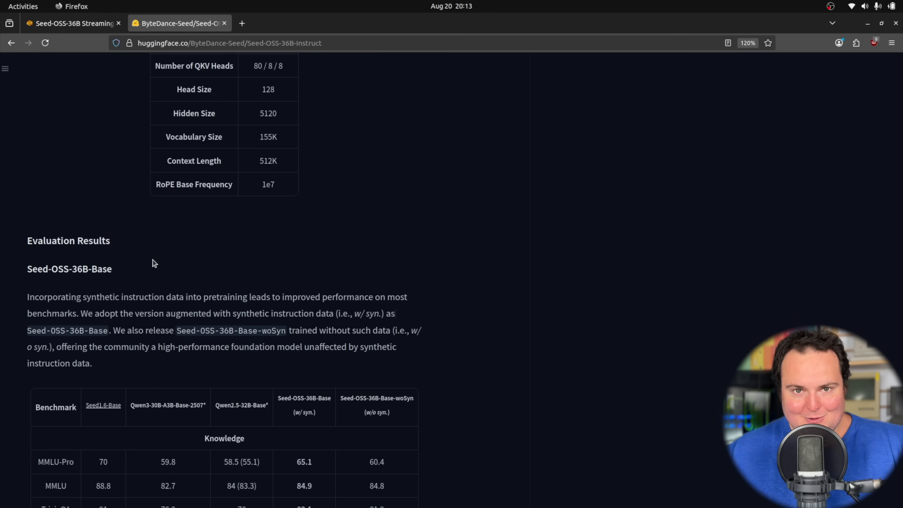
{"action": "scroll", "scroll_direction": "down", "scroll_amount": 3}
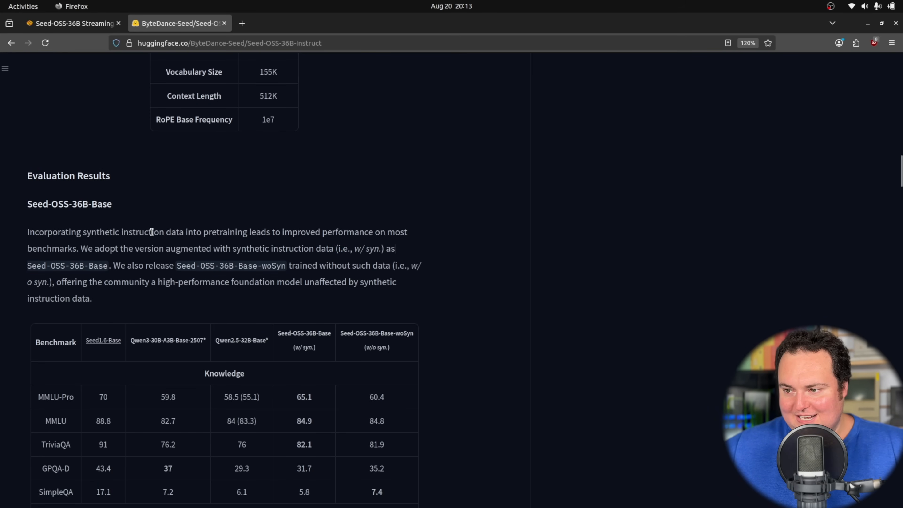
{"action": "scroll", "scroll_direction": "down", "scroll_amount": 3}
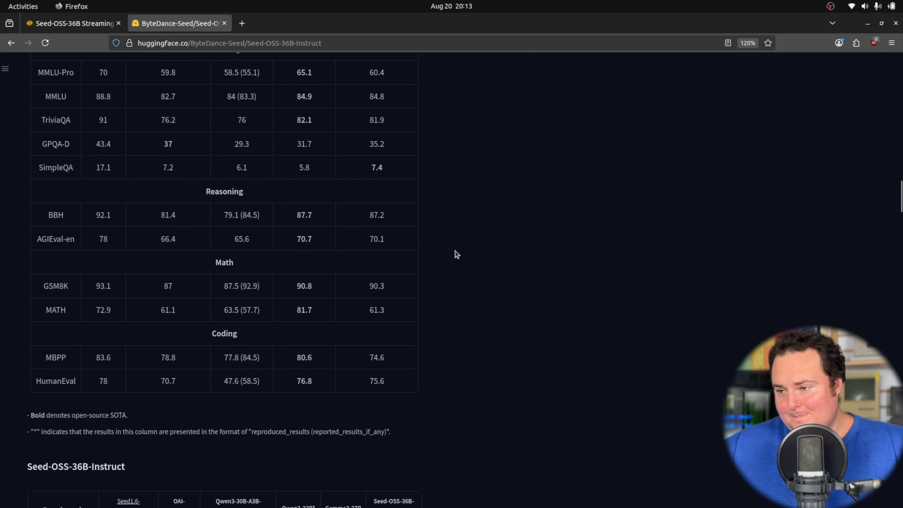